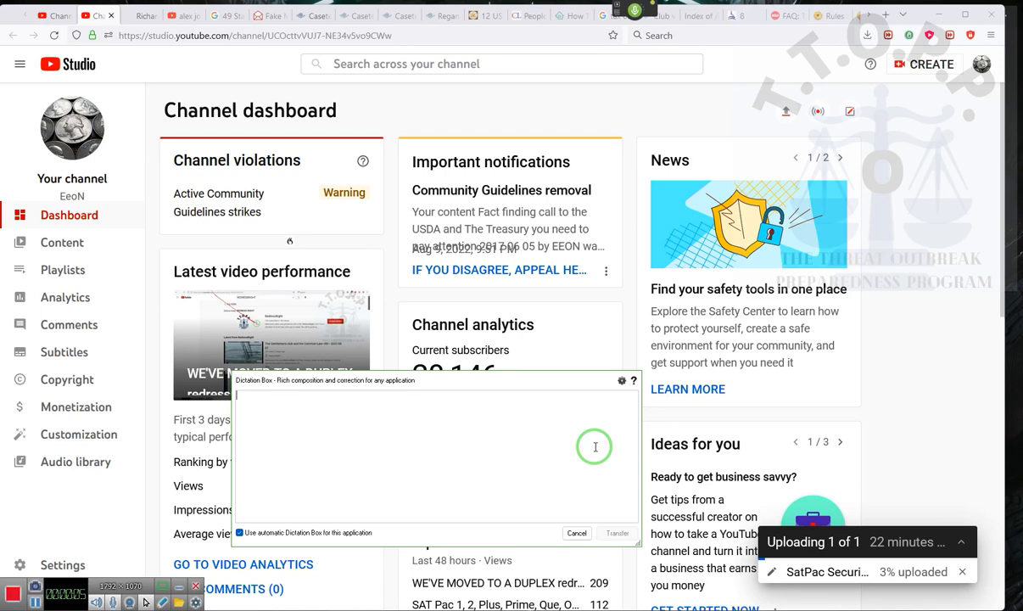
Discard the dictated 'Gentlemen' text and close the Dragon dictation box over the dashboard.
{"action": "type", "text": "Gentlemen as you will know"}
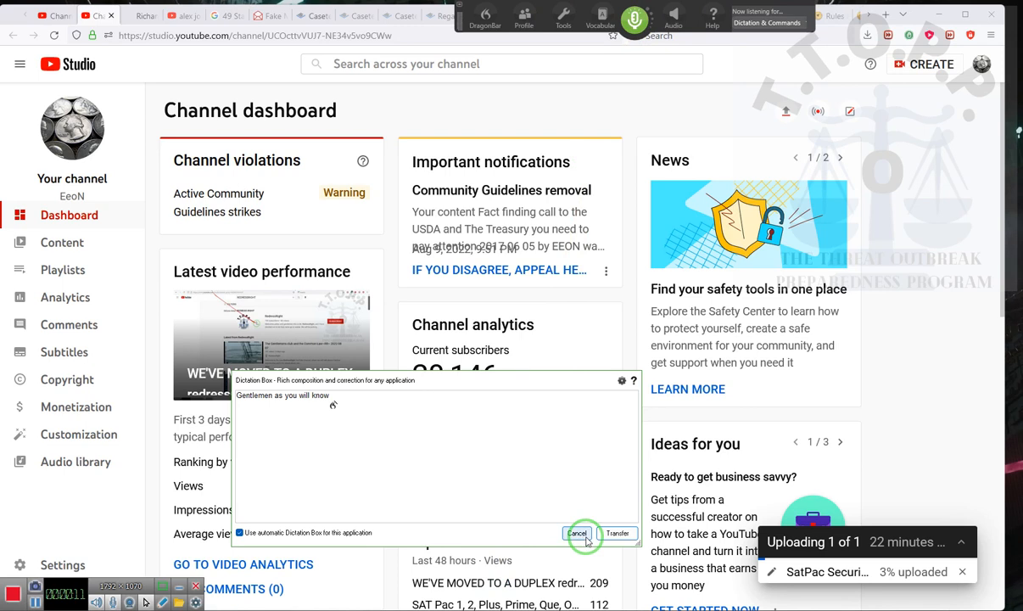
{"action": "left_click", "coordinate": [578, 532]}
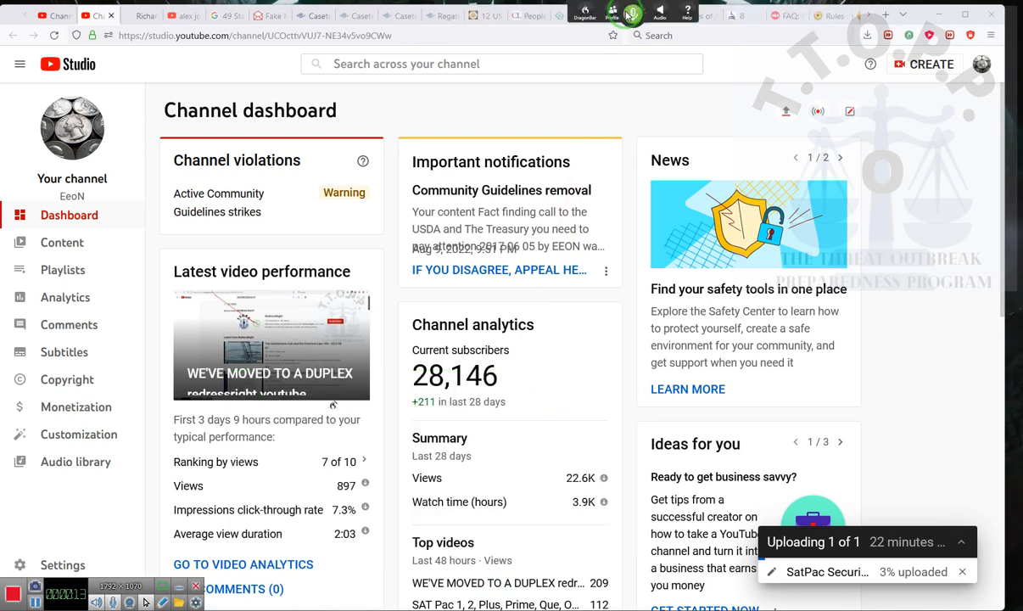
{"action": "left_click", "coordinate": [634, 19]}
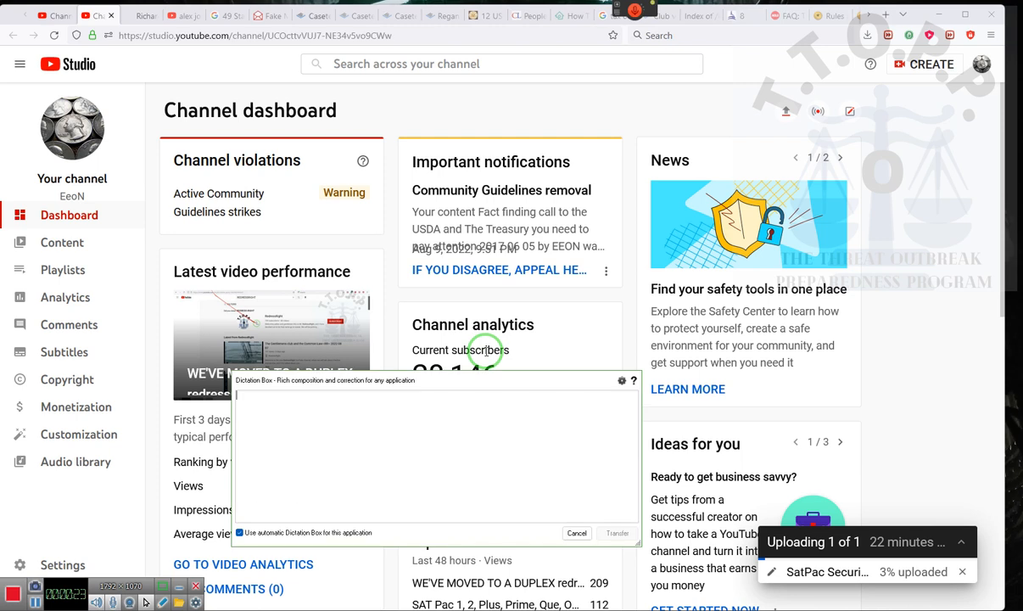
{"action": "mouse_move", "coordinate": [588, 571]}
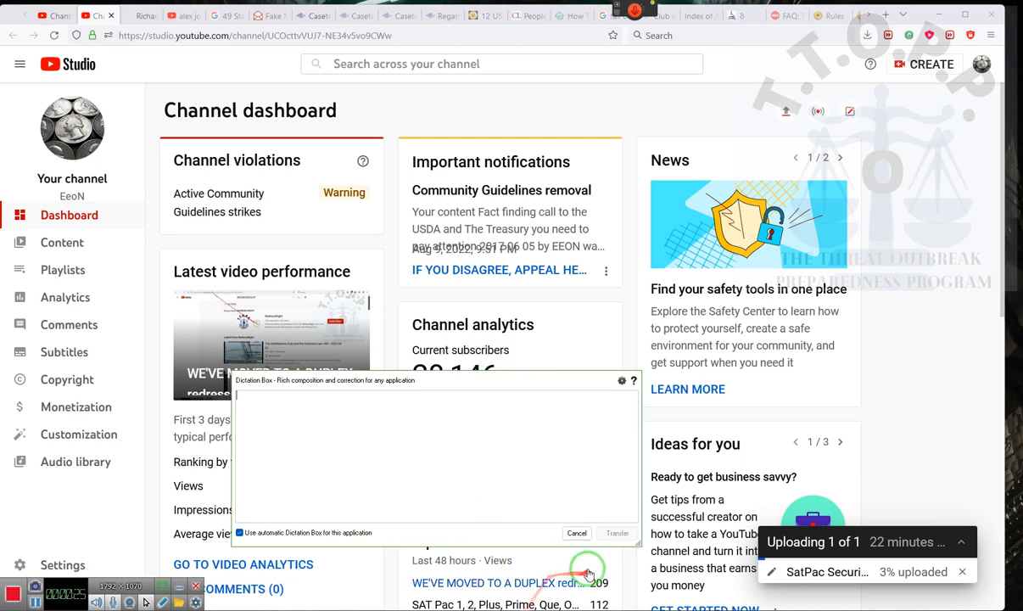
{"action": "left_click", "coordinate": [577, 533]}
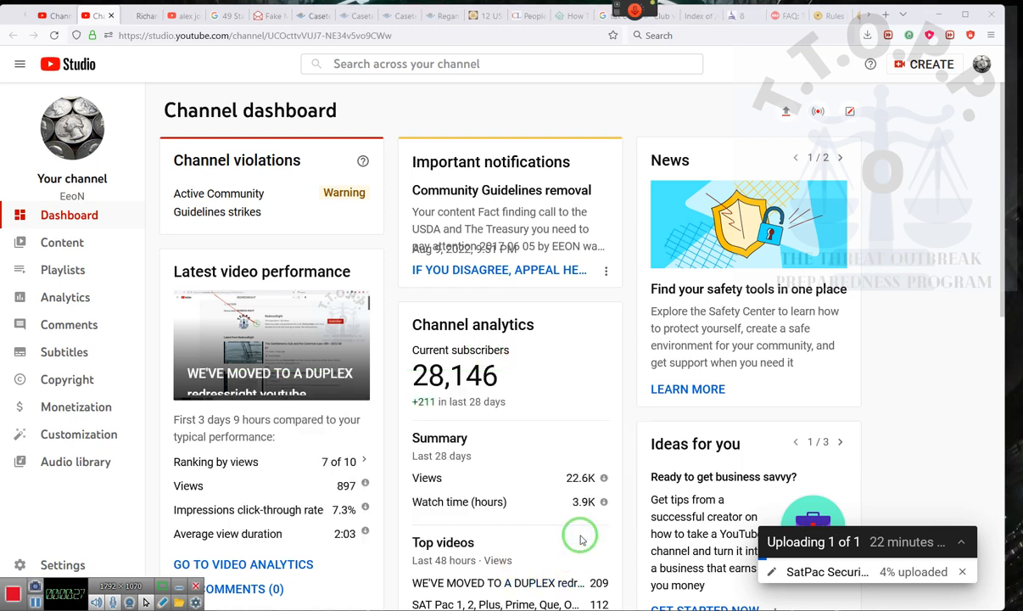
{"action": "mouse_move", "coordinate": [583, 235]}
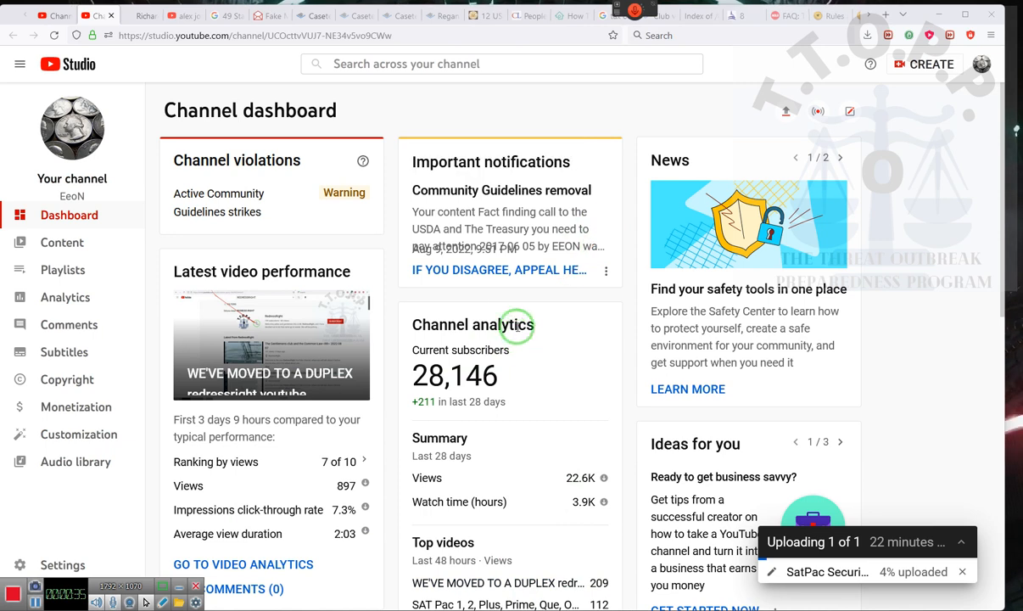
{"action": "mouse_move", "coordinate": [428, 280]}
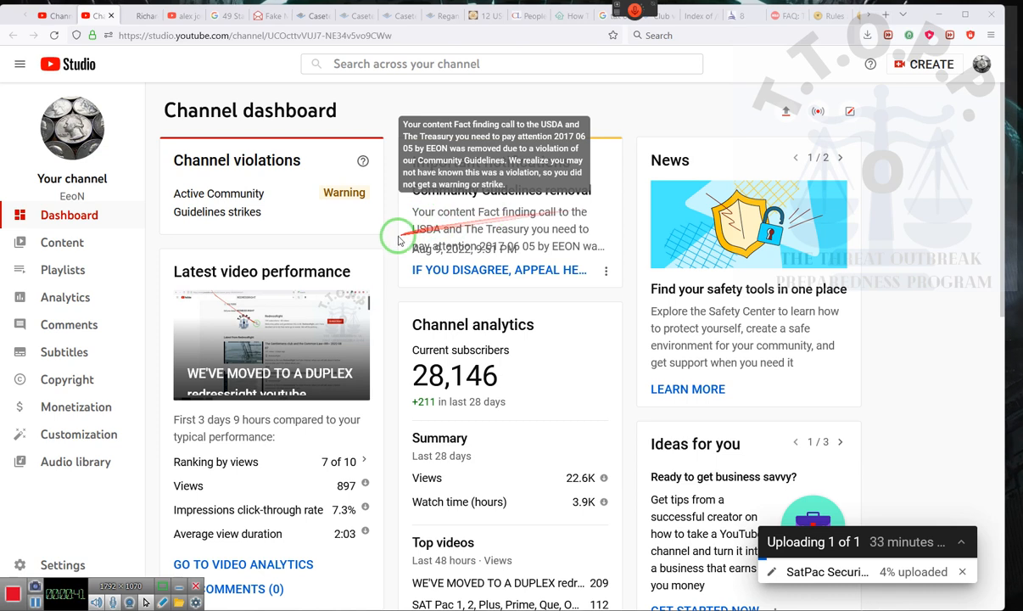
{"action": "mouse_move", "coordinate": [570, 226]}
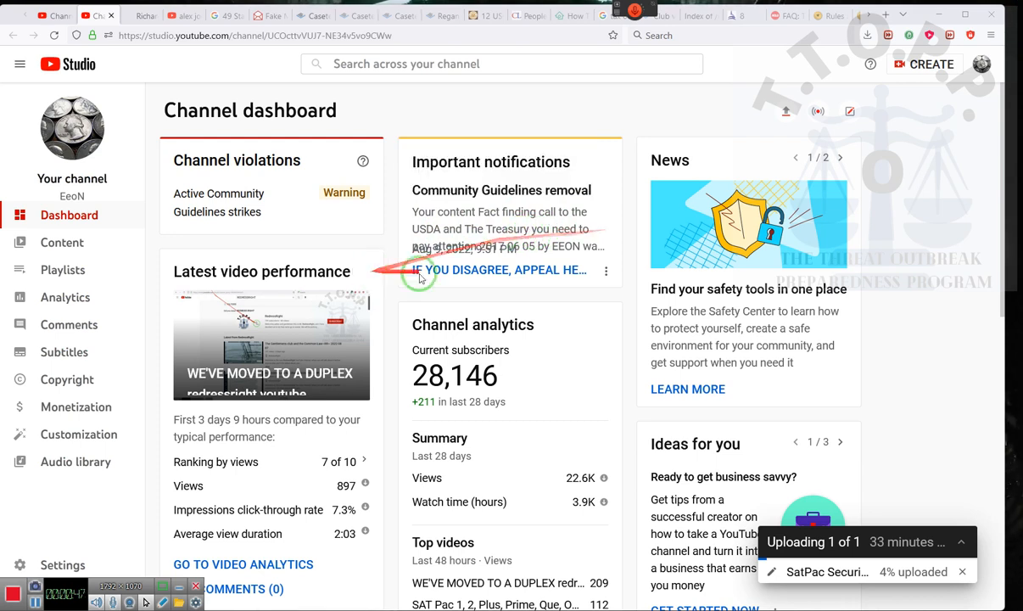
{"action": "mouse_move", "coordinate": [499, 255]}
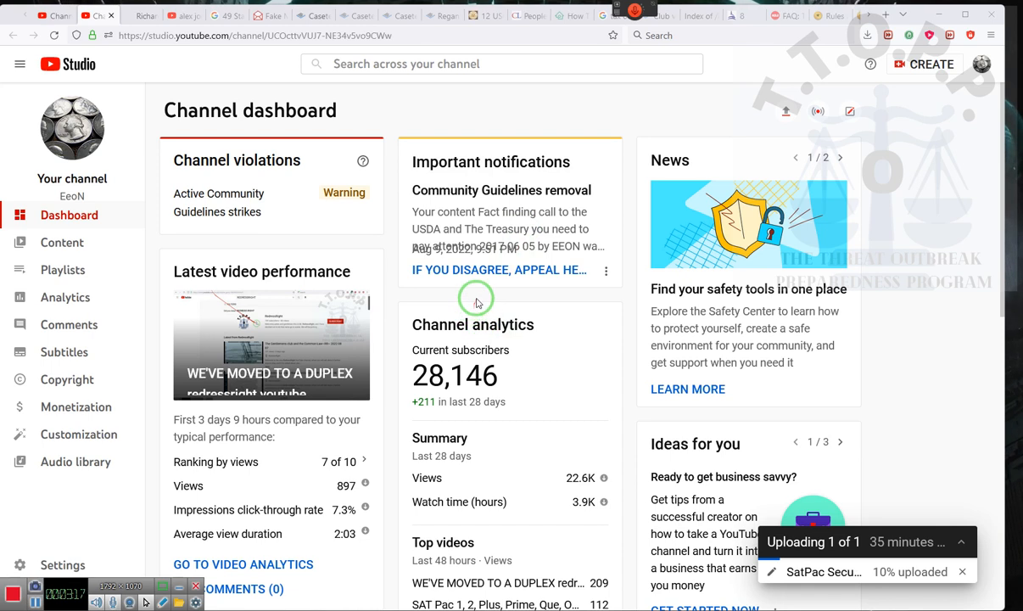
{"action": "mouse_move", "coordinate": [533, 273]}
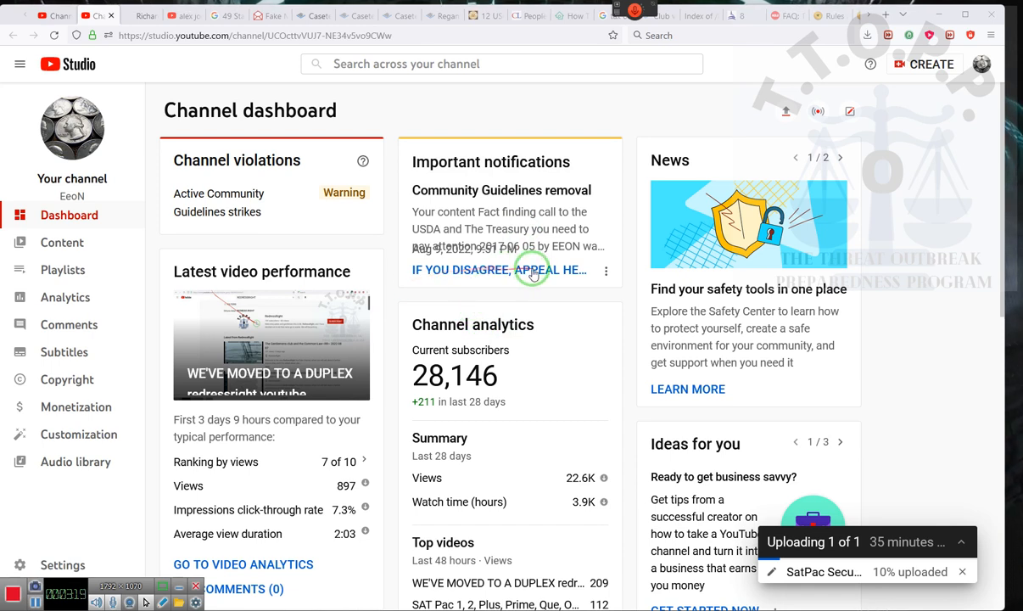
{"action": "mouse_move", "coordinate": [524, 321]}
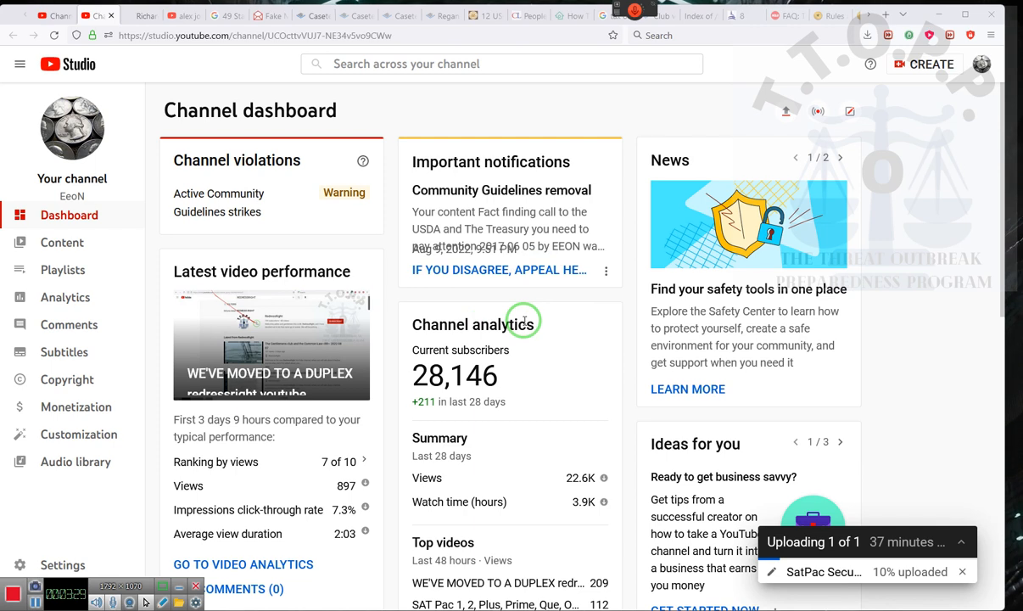
{"action": "mouse_move", "coordinate": [298, 71]}
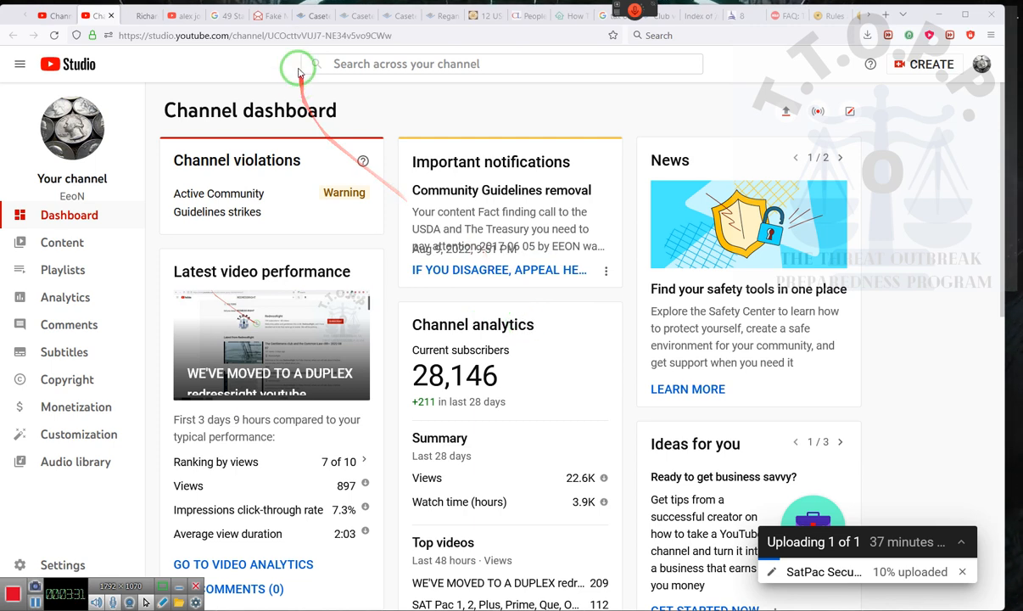
Switch to the Casetext results on agencies lacking a vested privacy right.
{"action": "left_click", "coordinate": [307, 16]}
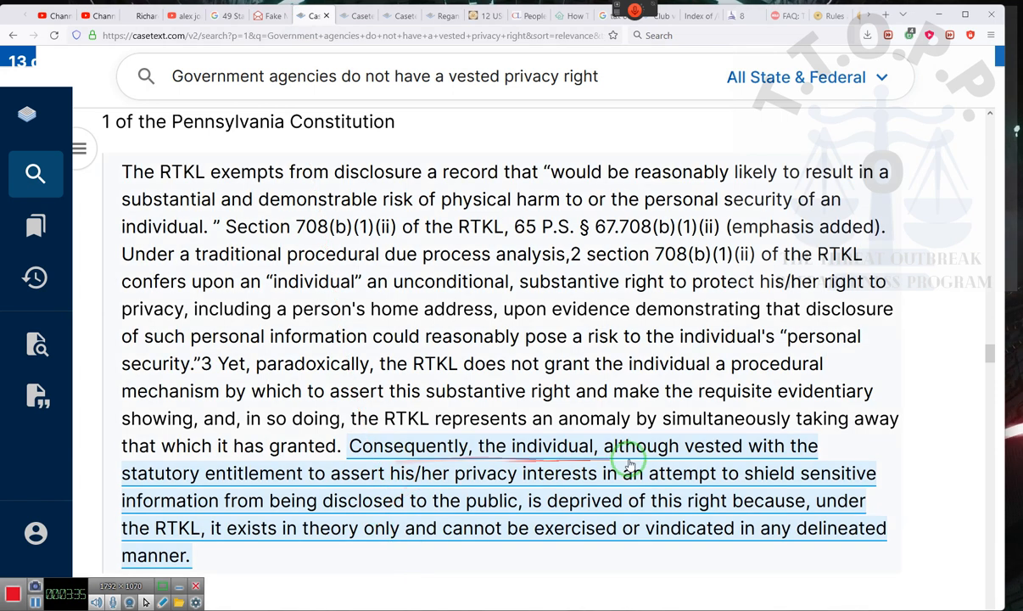
{"action": "mouse_move", "coordinate": [209, 468]}
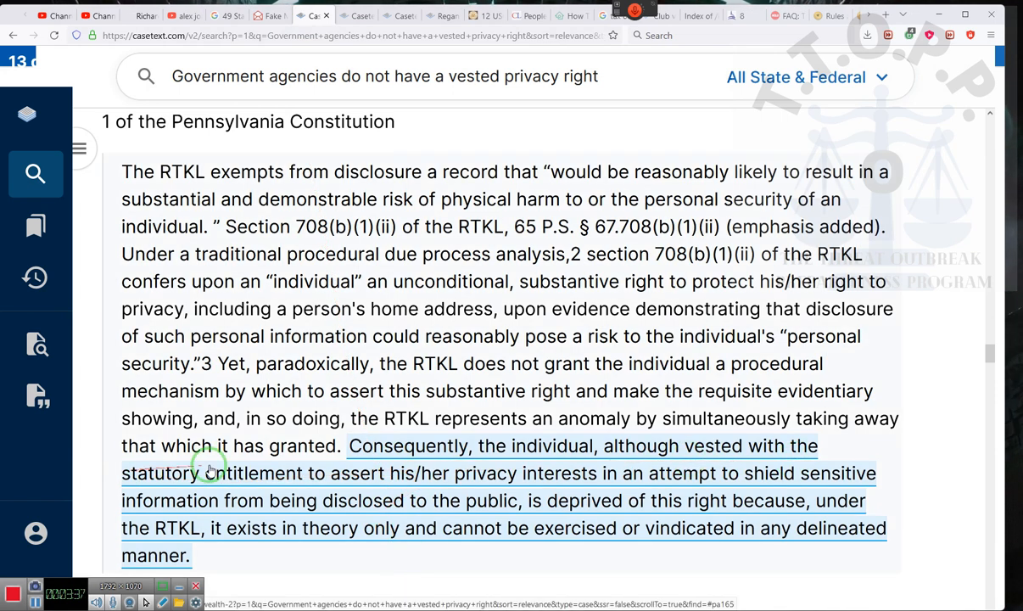
{"action": "mouse_move", "coordinate": [495, 484]}
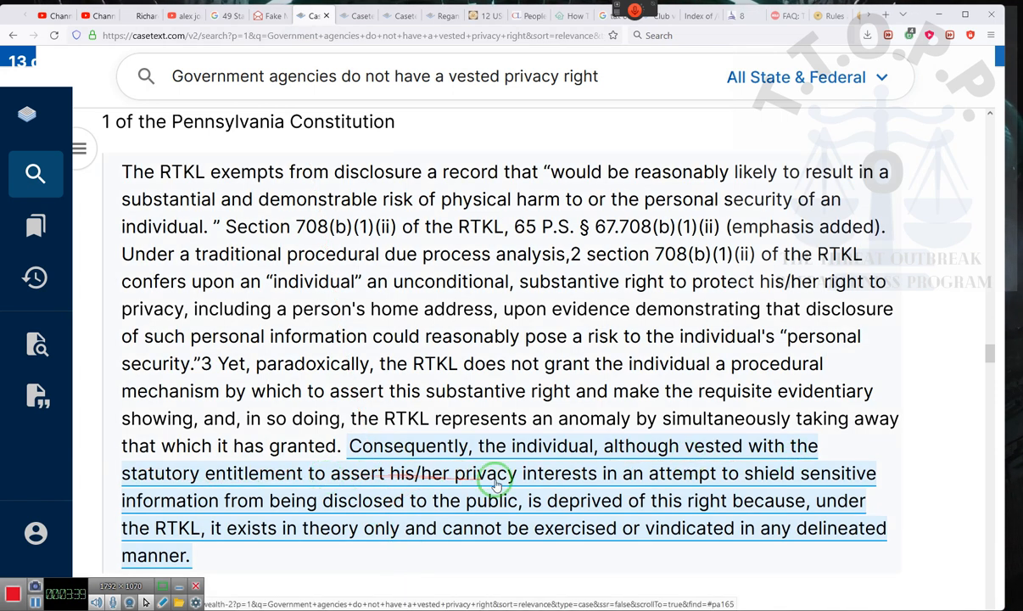
{"action": "mouse_move", "coordinate": [516, 482]}
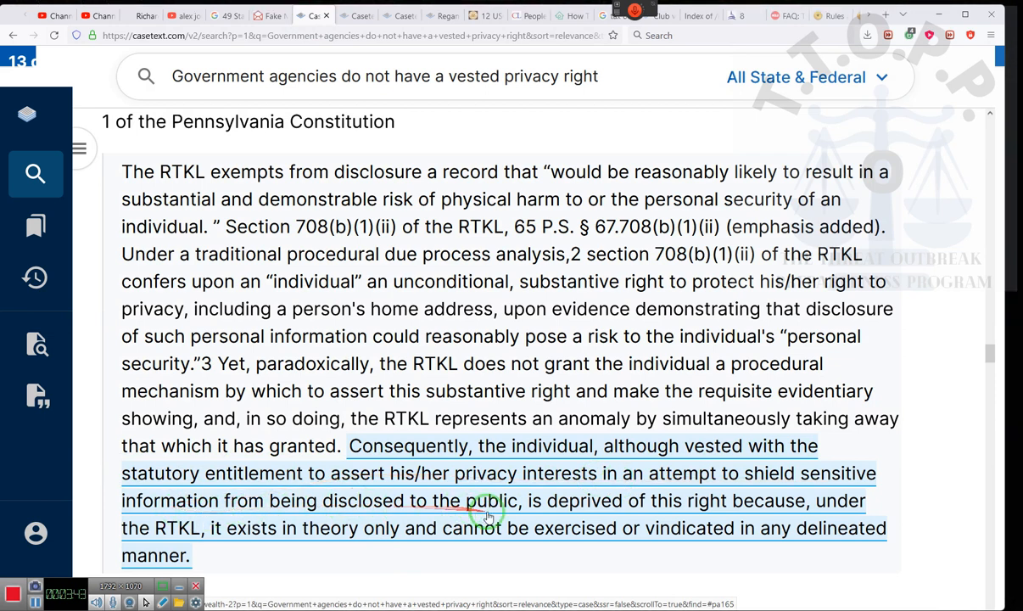
{"action": "mouse_move", "coordinate": [812, 513]}
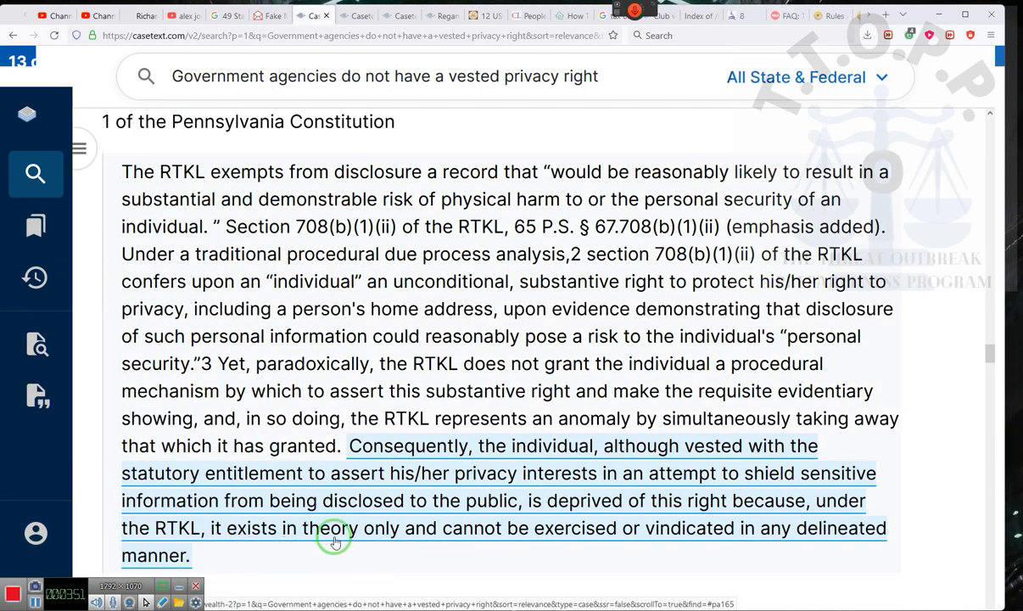
{"action": "mouse_move", "coordinate": [628, 535]}
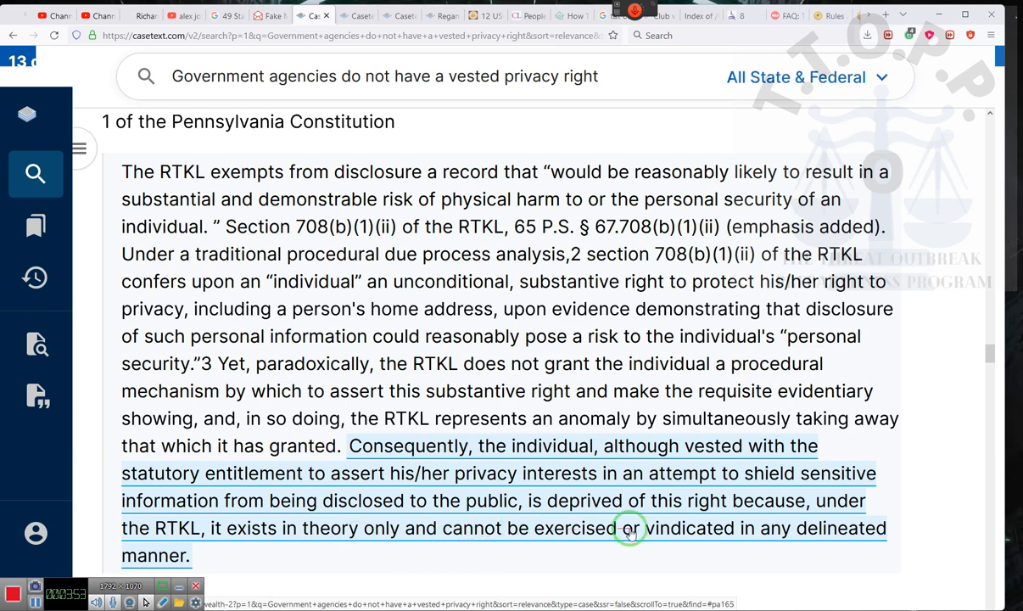
{"action": "mouse_move", "coordinate": [537, 529]}
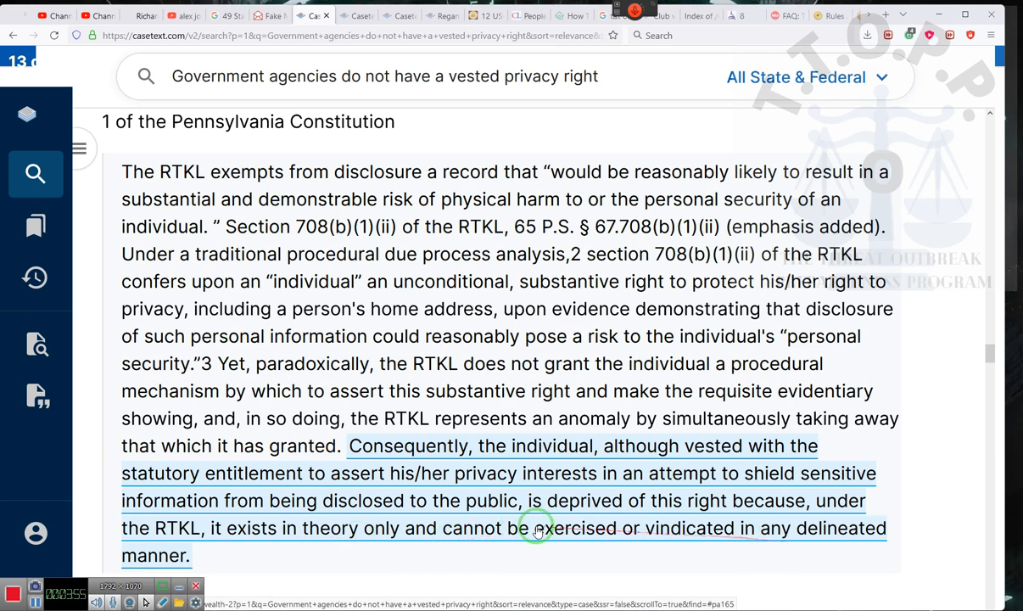
{"action": "scroll", "scroll_direction": "down", "scroll_amount": 3}
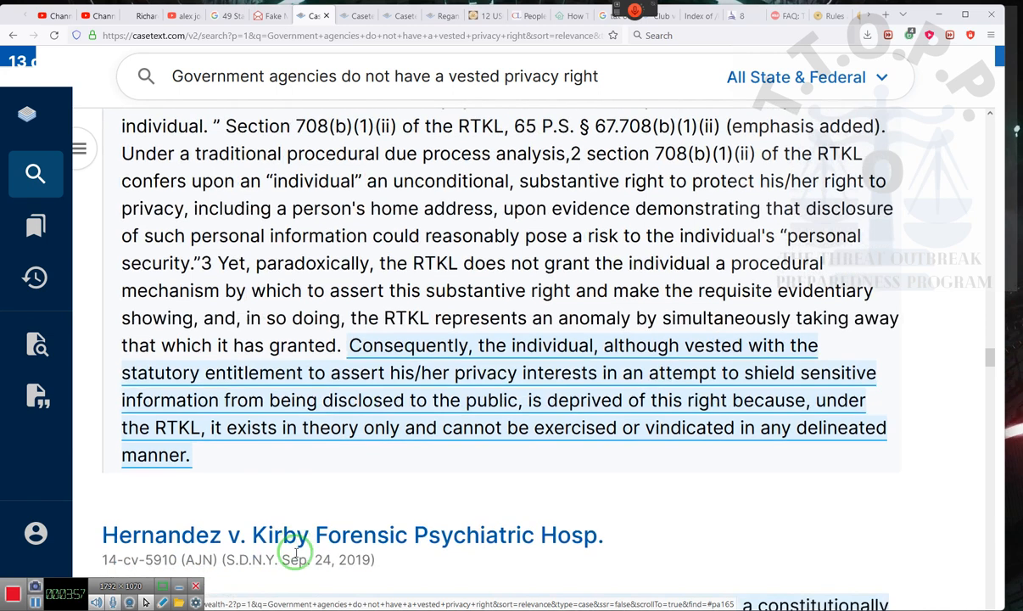
{"action": "scroll", "scroll_direction": "down", "scroll_amount": 3}
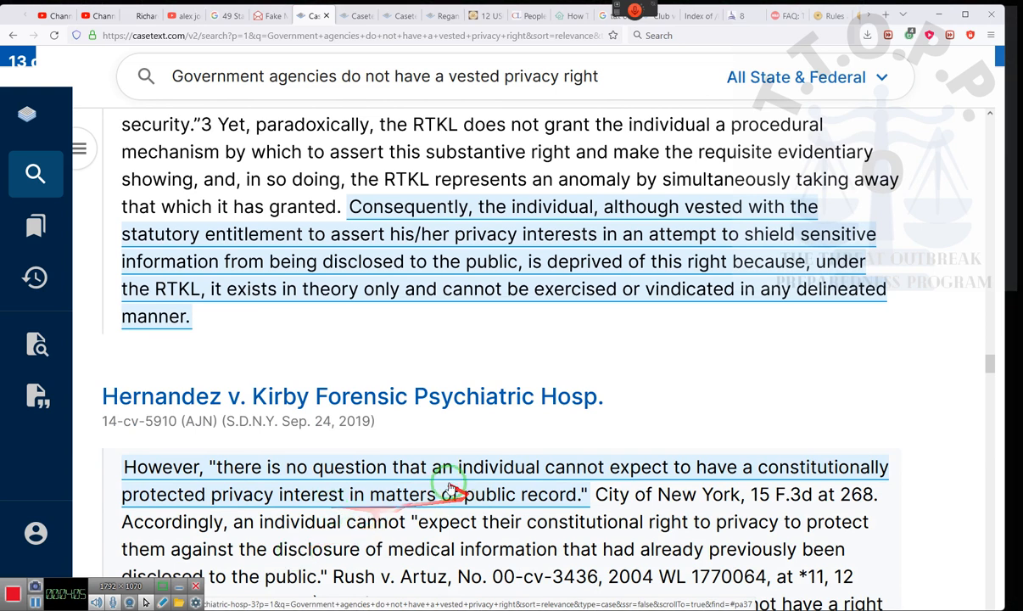
{"action": "mouse_move", "coordinate": [760, 364]}
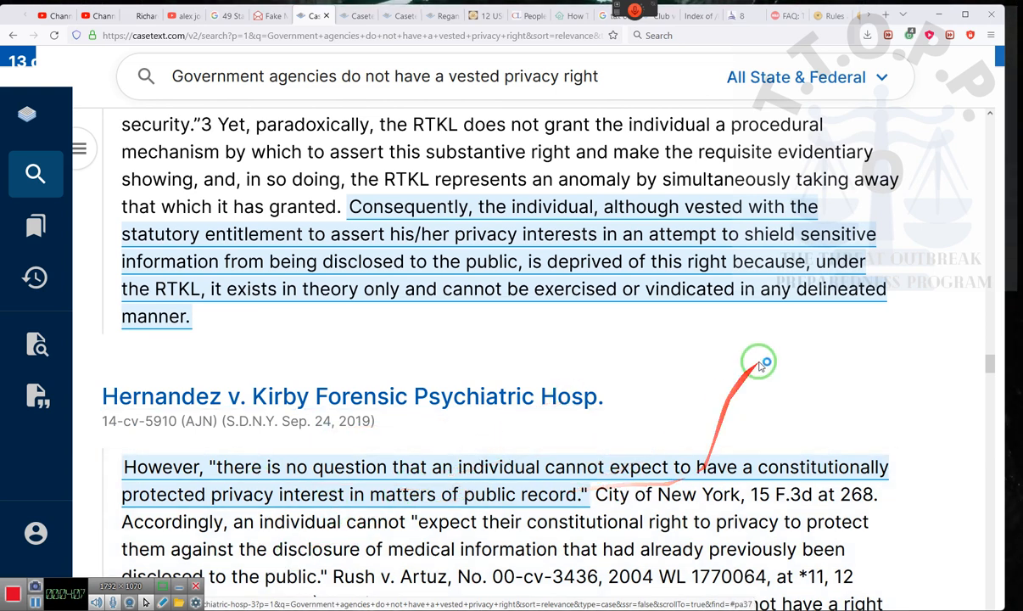
{"action": "scroll", "scroll_direction": "up", "scroll_amount": 3}
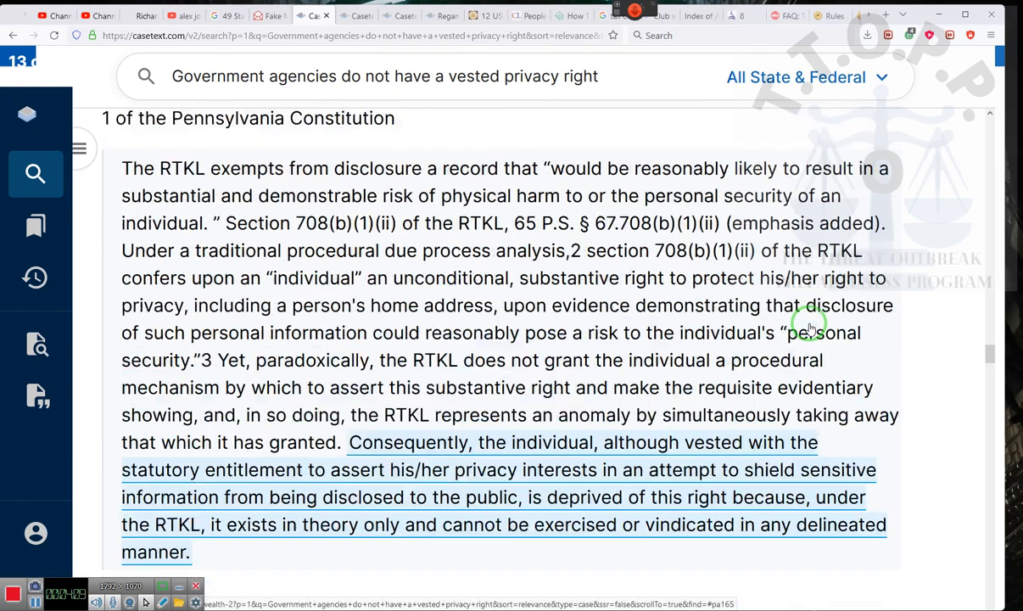
{"action": "scroll", "scroll_direction": "down", "scroll_amount": 3}
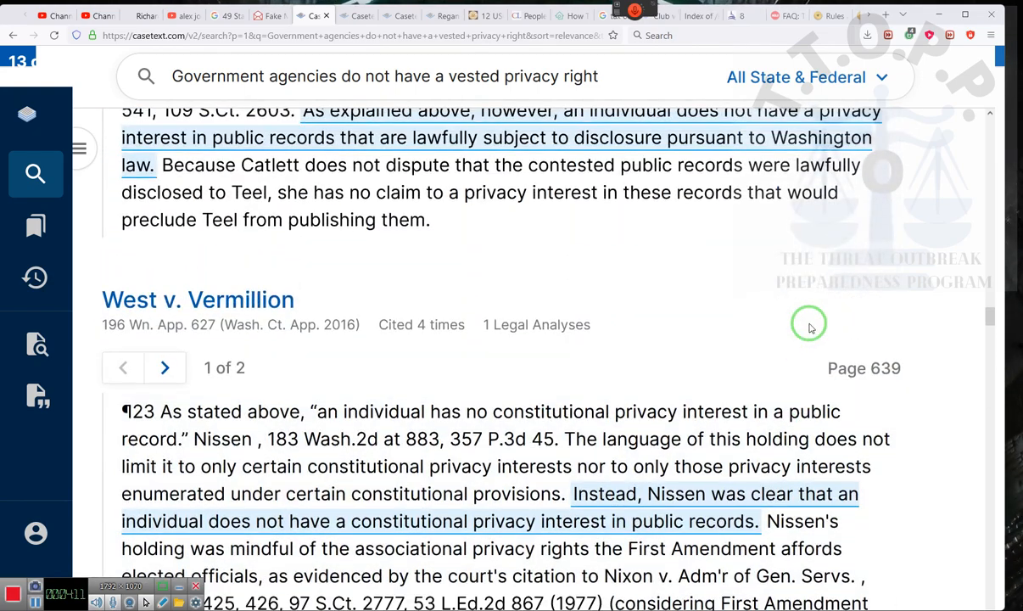
{"action": "scroll", "scroll_direction": "up", "scroll_amount": 3}
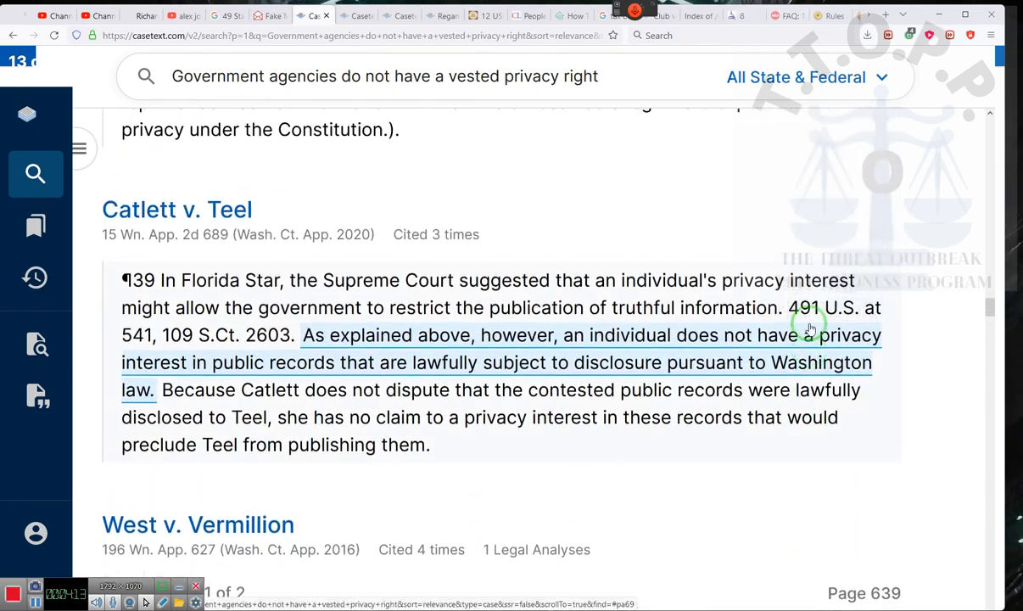
{"action": "scroll", "scroll_direction": "up", "scroll_amount": 3}
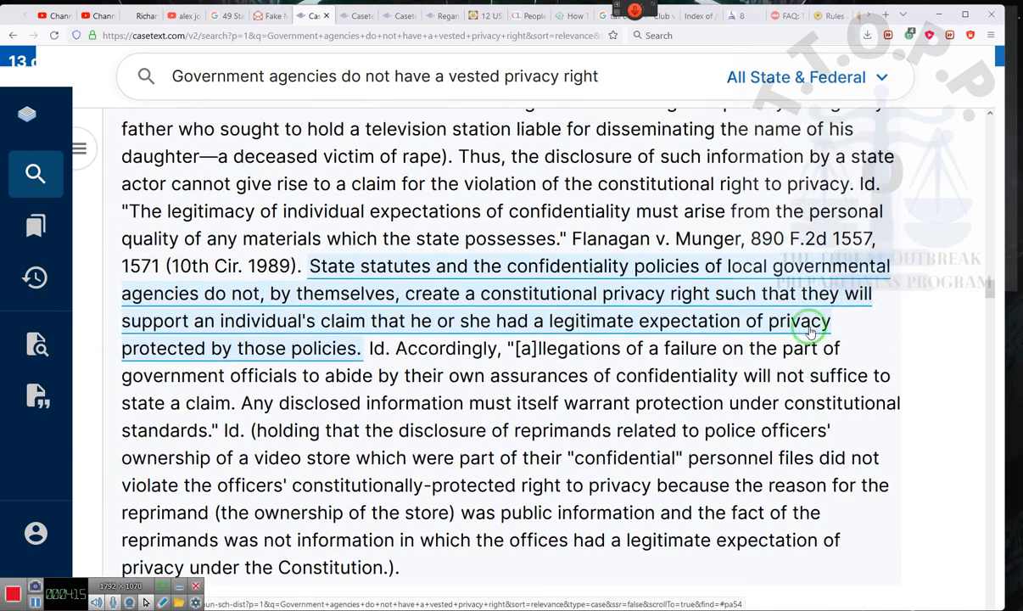
{"action": "scroll", "scroll_direction": "up", "scroll_amount": 3}
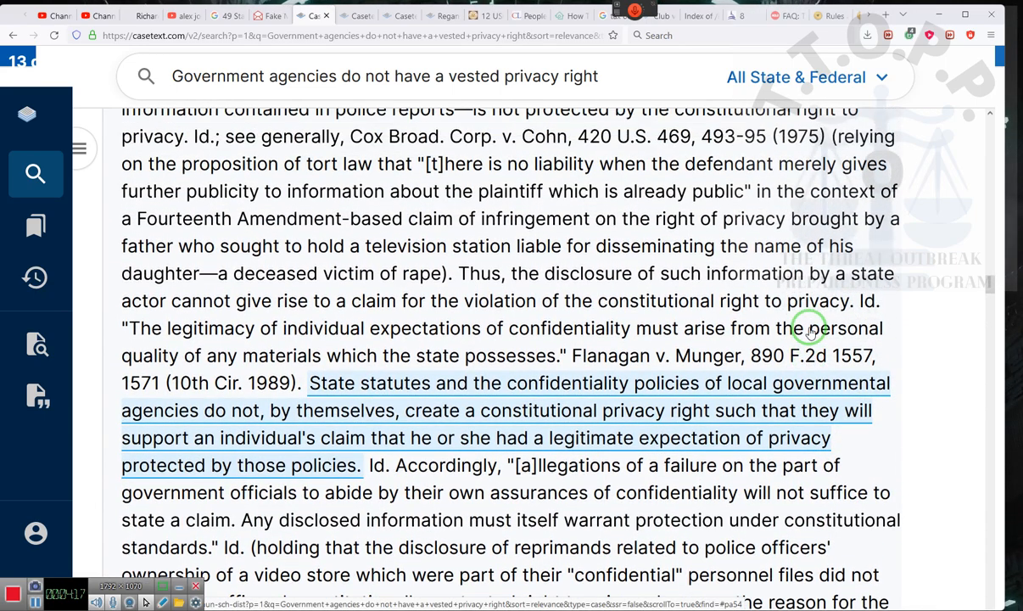
{"action": "scroll", "scroll_direction": "up", "scroll_amount": 3}
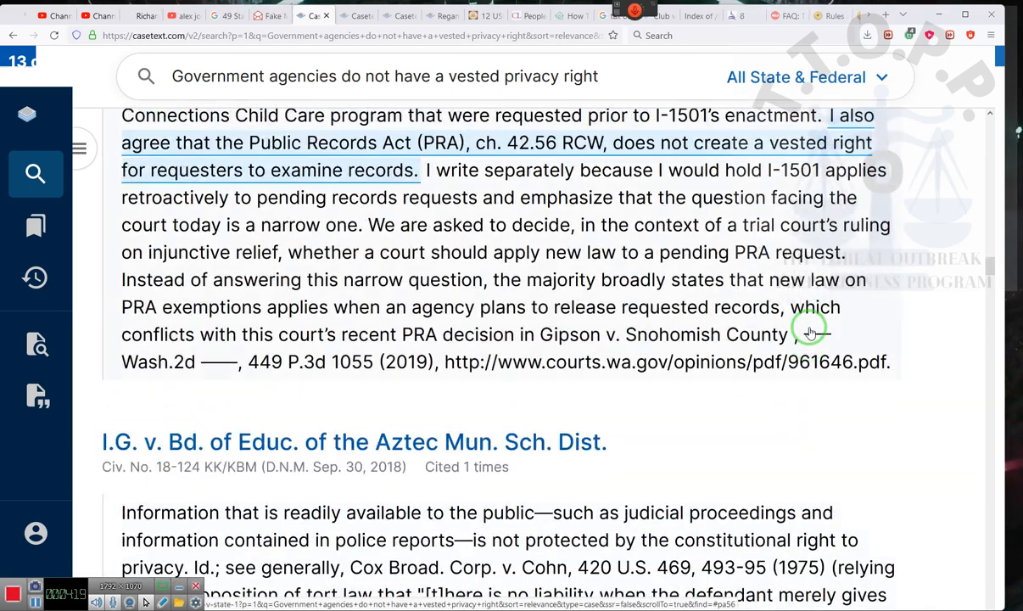
{"action": "scroll", "scroll_direction": "down", "scroll_amount": 3}
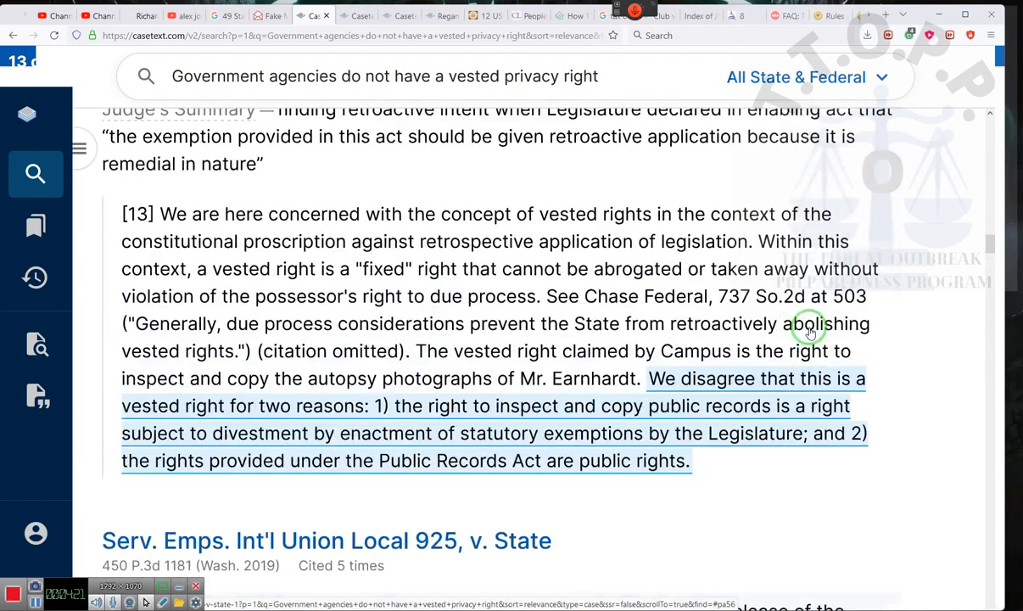
{"action": "scroll", "scroll_direction": "down", "scroll_amount": 3}
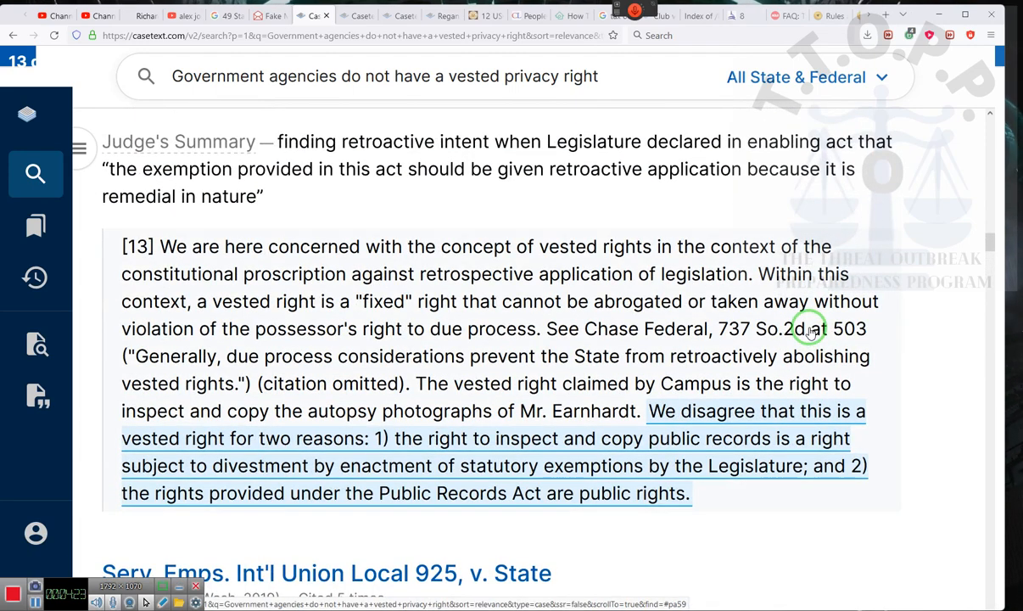
{"action": "scroll", "scroll_direction": "up", "scroll_amount": 3}
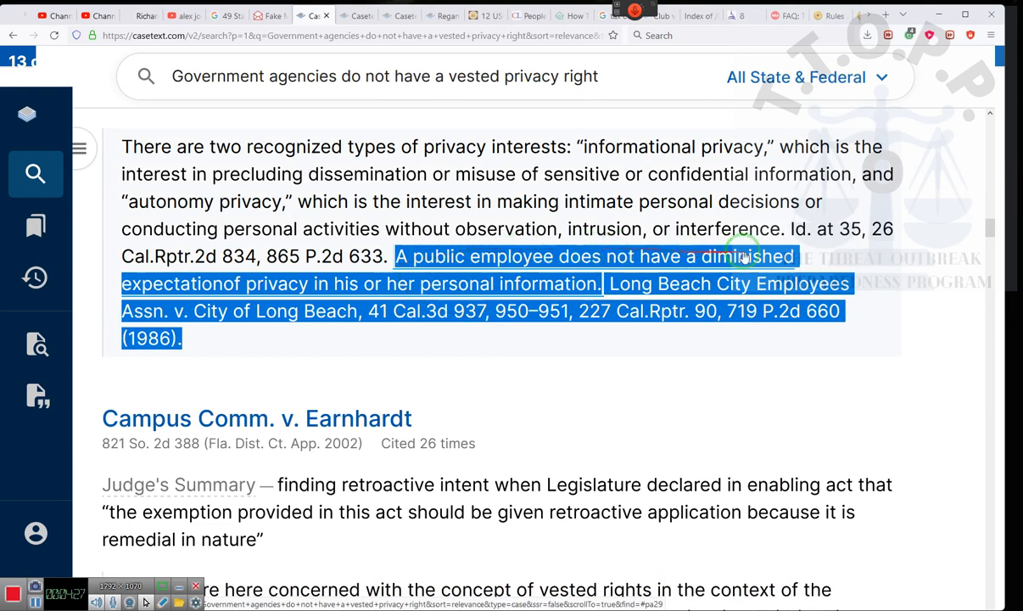
{"action": "mouse_move", "coordinate": [144, 314]}
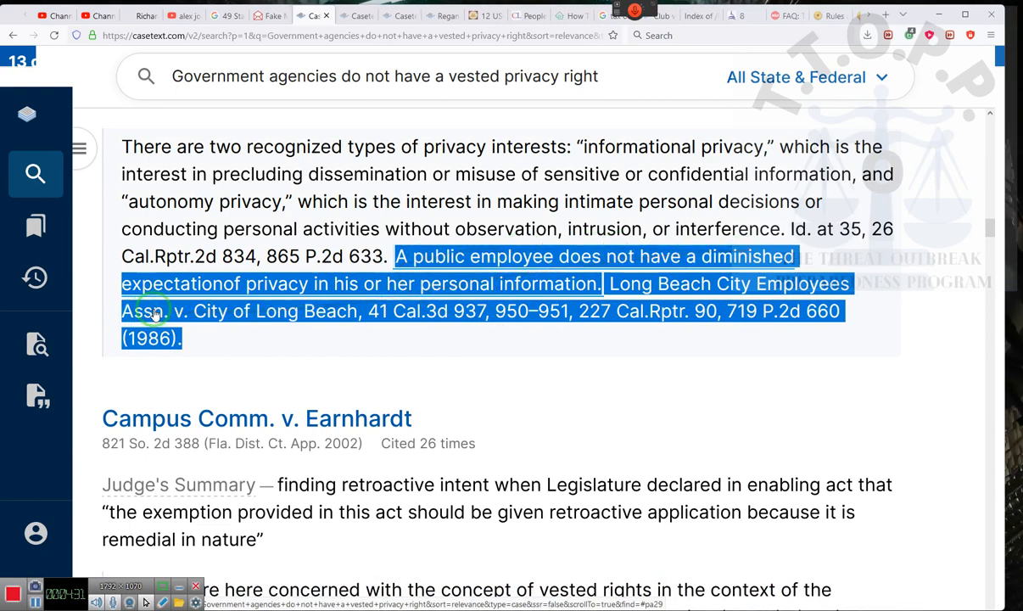
{"action": "mouse_move", "coordinate": [441, 282]}
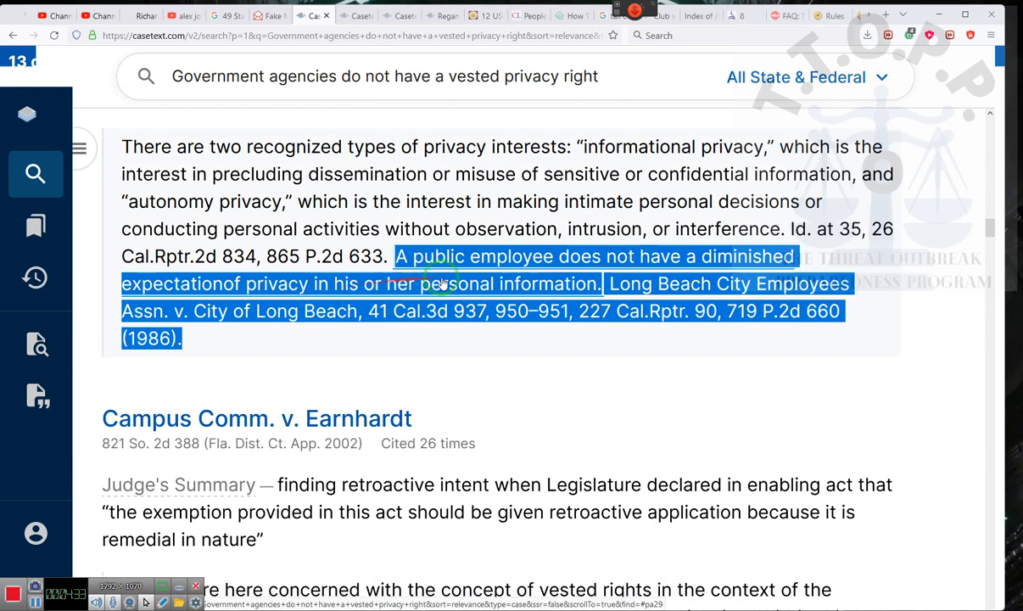
{"action": "mouse_move", "coordinate": [728, 285]}
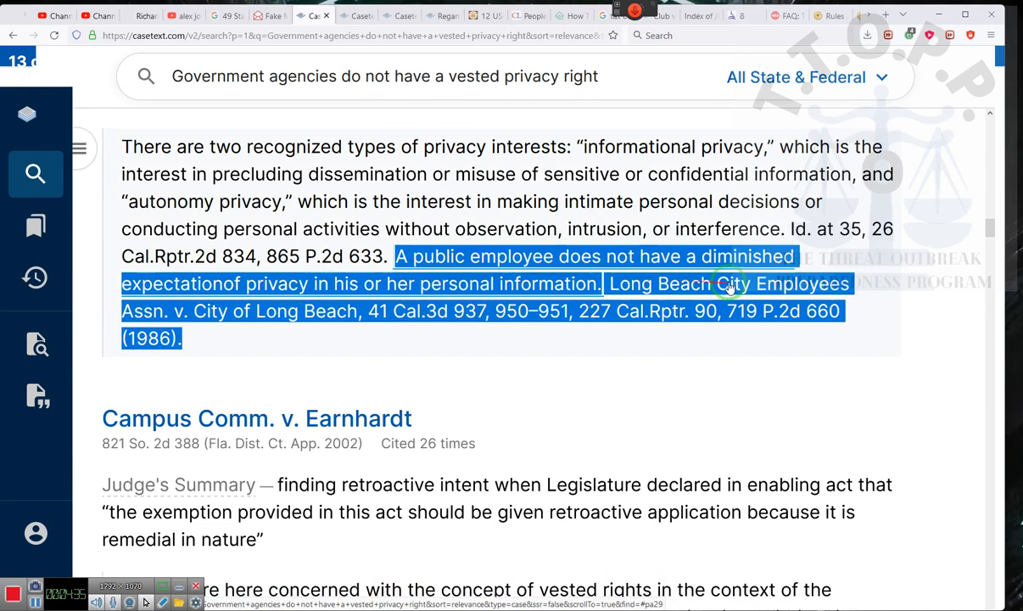
{"action": "mouse_move", "coordinate": [547, 267]}
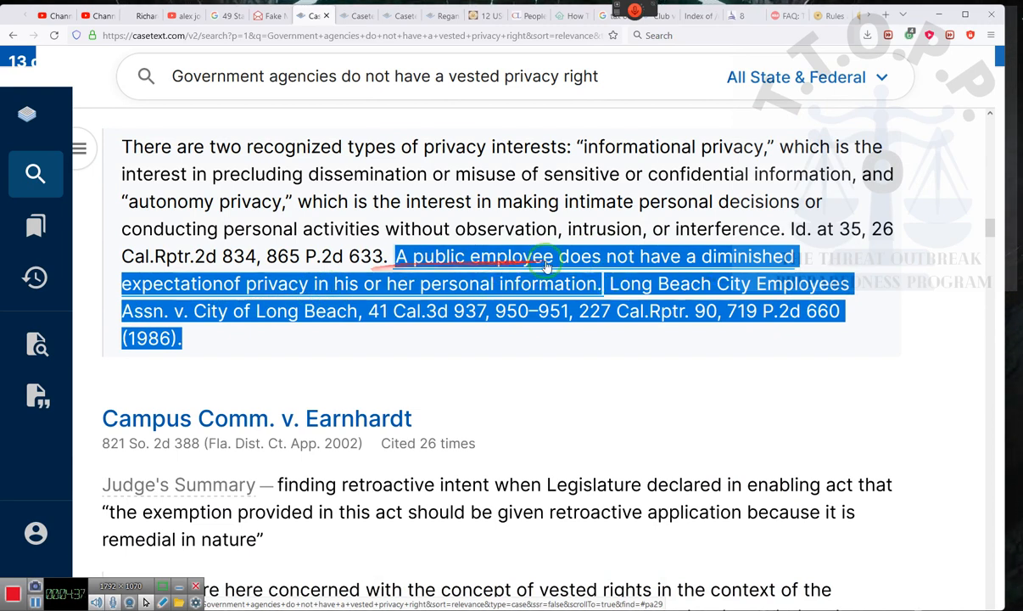
{"action": "mouse_move", "coordinate": [593, 279]}
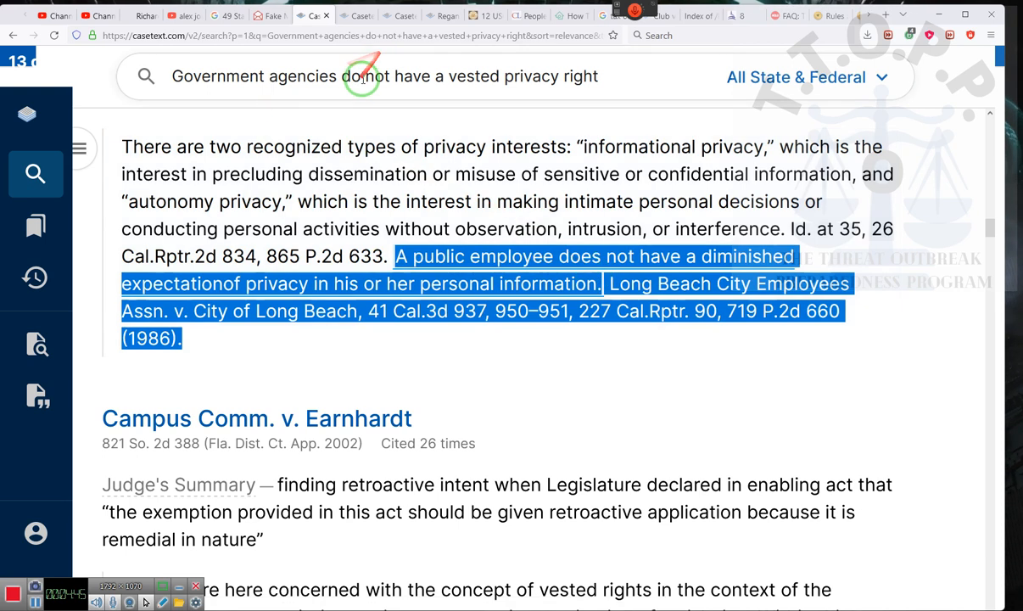
{"action": "mouse_move", "coordinate": [549, 77]}
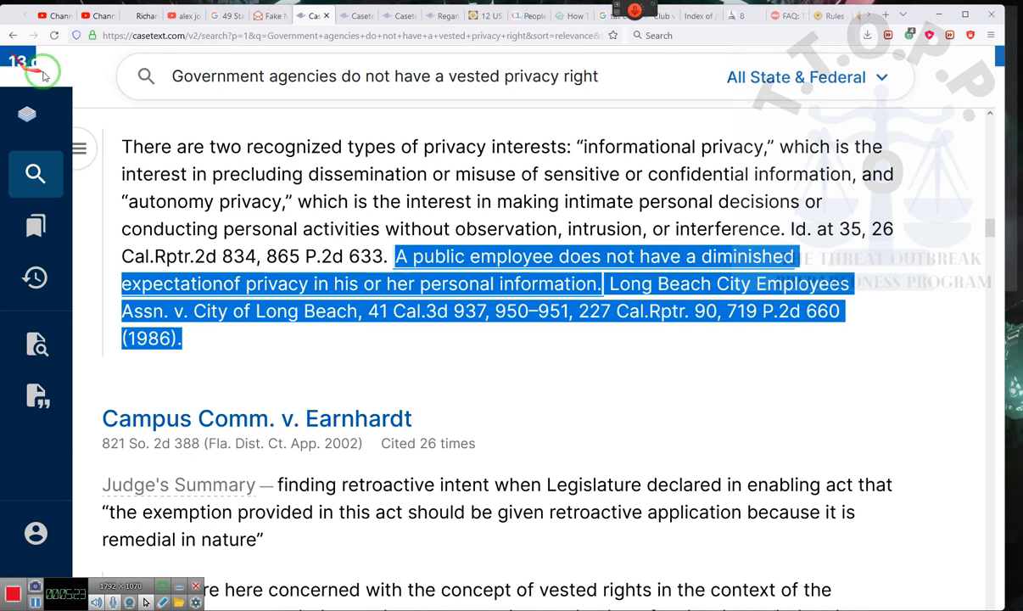
Return to the YouTube Studio dashboard and view the Community Guidelines warning details.
{"action": "left_click", "coordinate": [95, 15]}
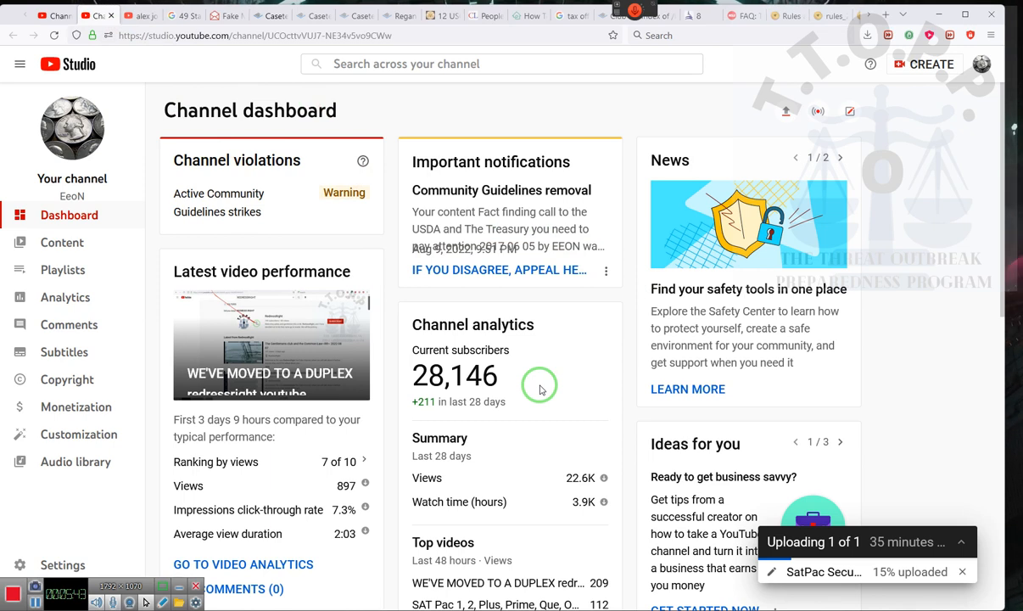
{"action": "mouse_move", "coordinate": [96, 156]}
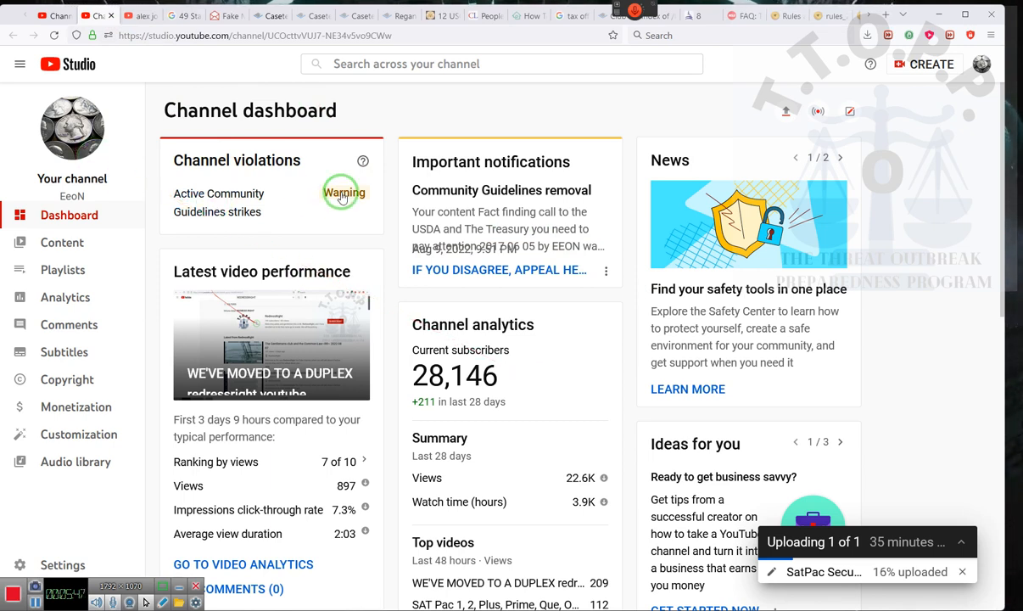
{"action": "left_click", "coordinate": [343, 192]}
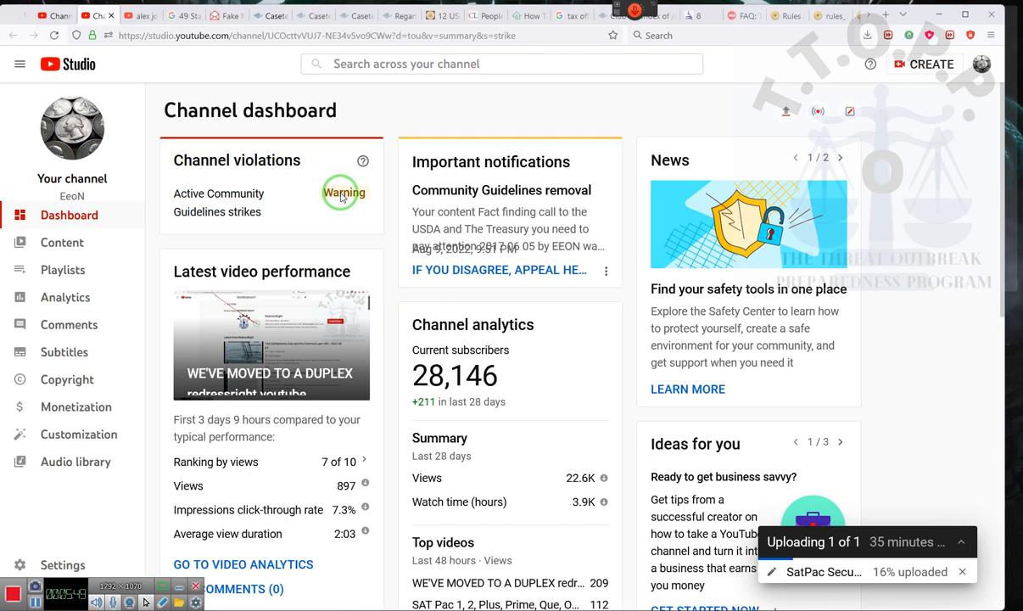
{"action": "left_click", "coordinate": [343, 192]}
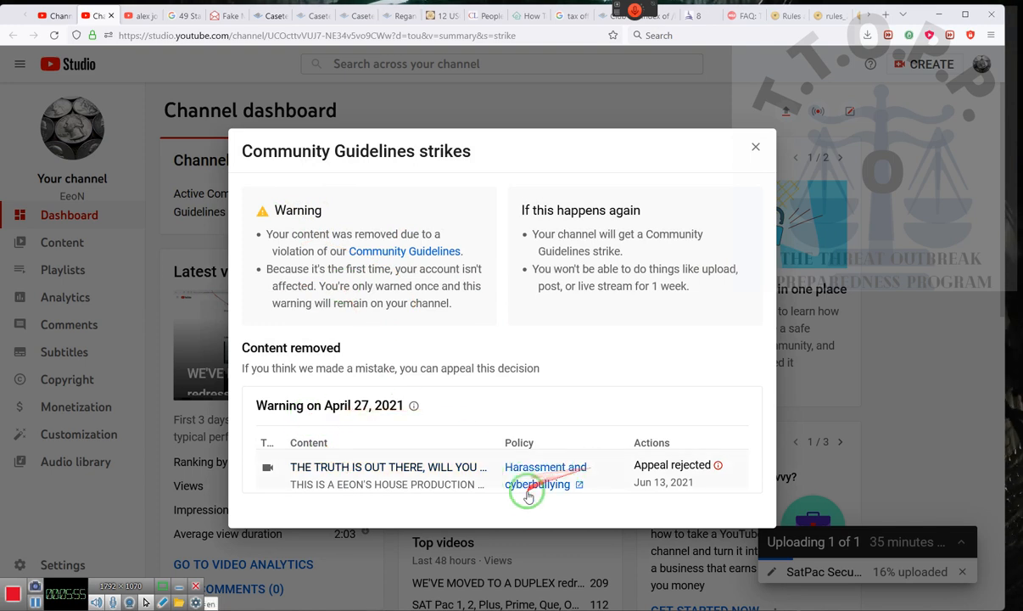
{"action": "mouse_move", "coordinate": [607, 482]}
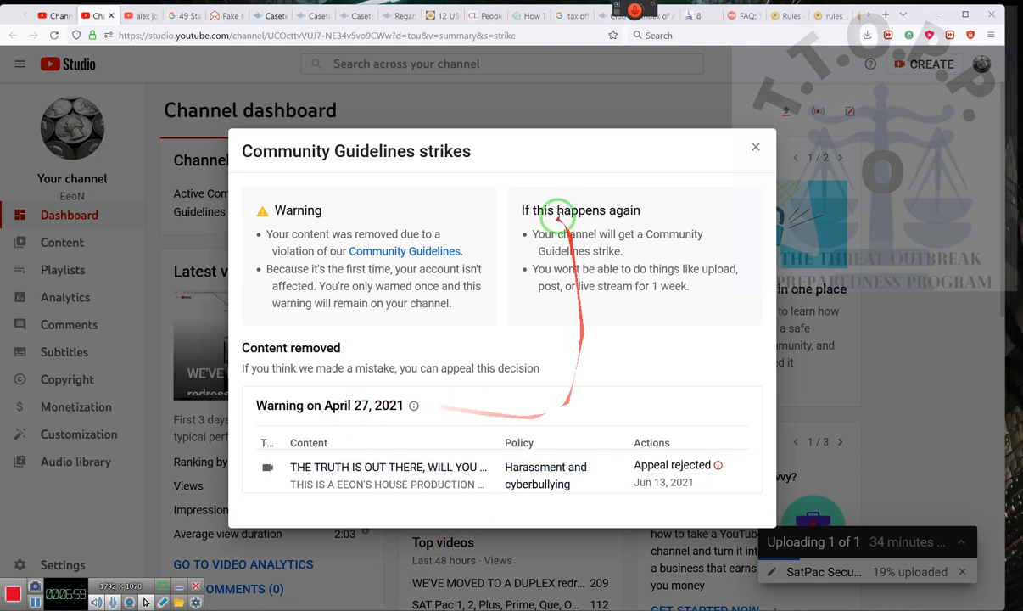
{"action": "mouse_move", "coordinate": [408, 325]}
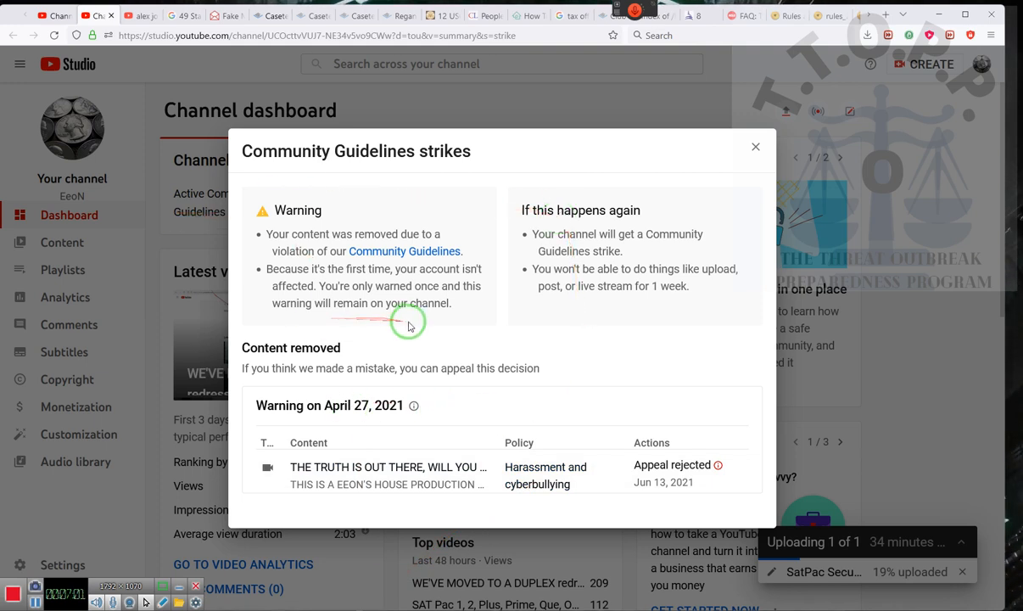
{"action": "mouse_move", "coordinate": [440, 315]}
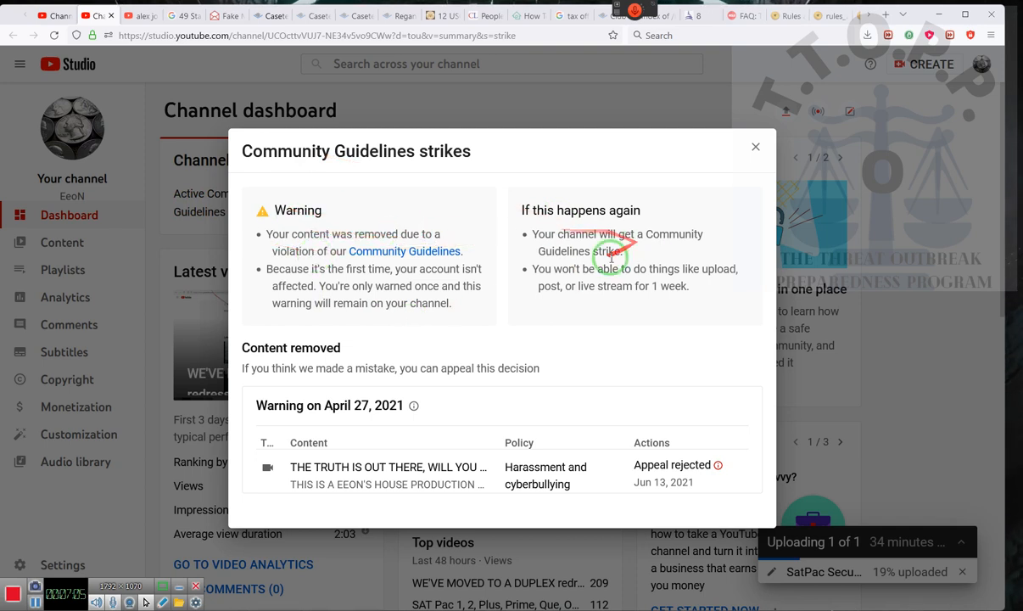
{"action": "mouse_move", "coordinate": [586, 323]}
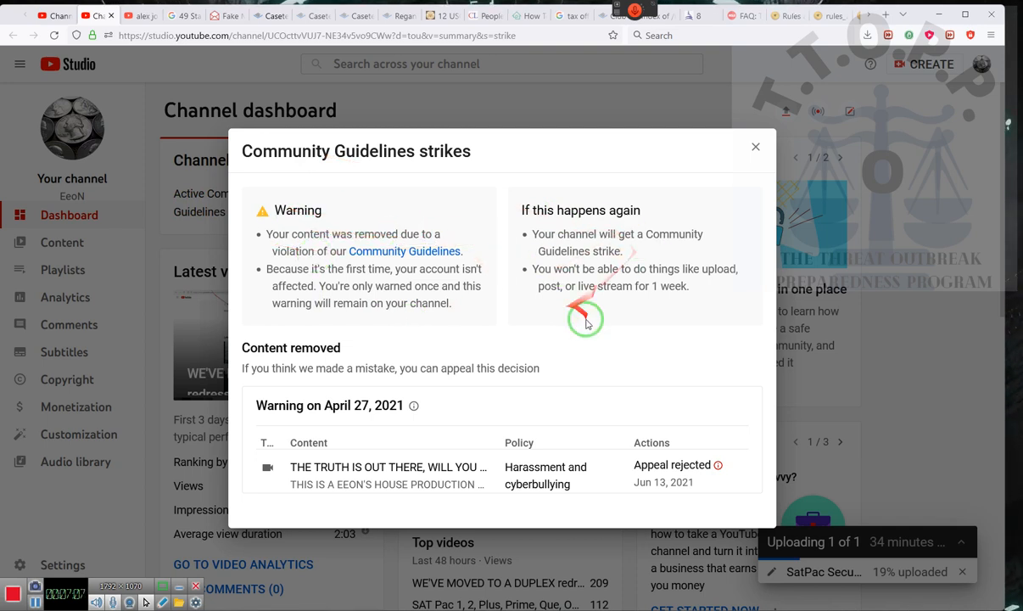
{"action": "mouse_move", "coordinate": [611, 233]}
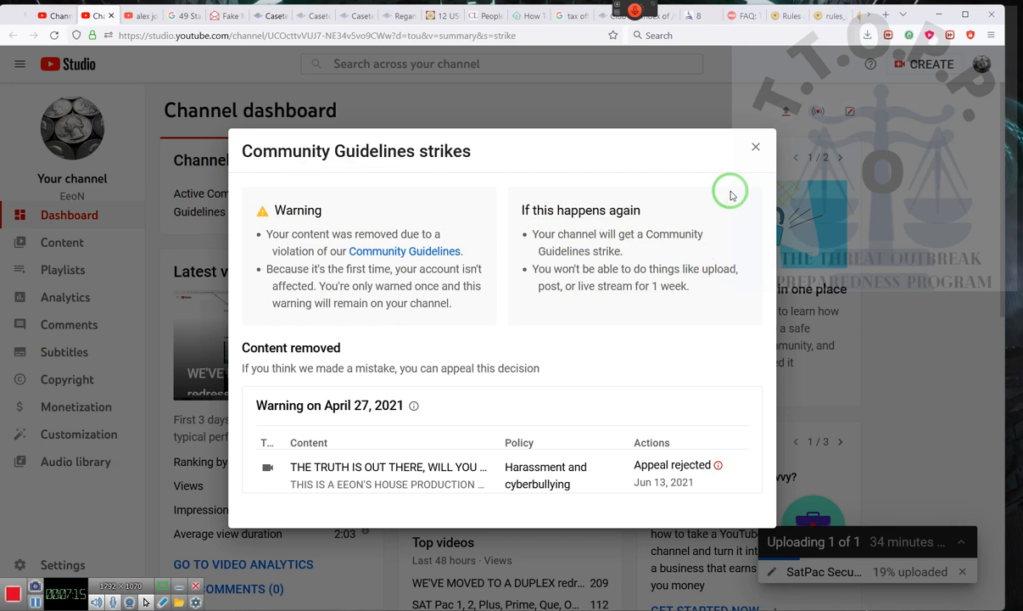
{"action": "mouse_move", "coordinate": [758, 146]}
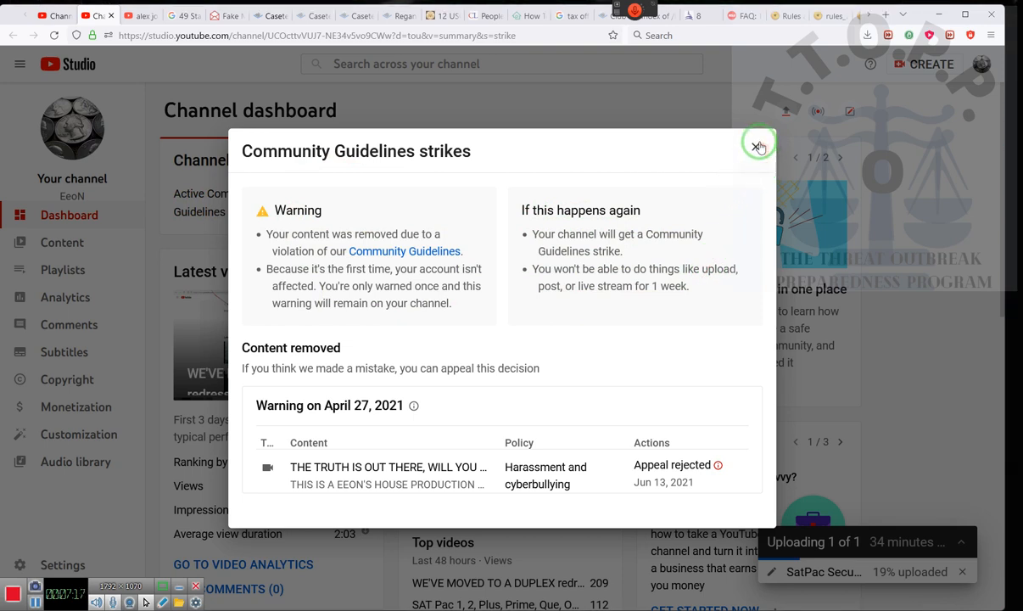
{"action": "left_click", "coordinate": [758, 145]}
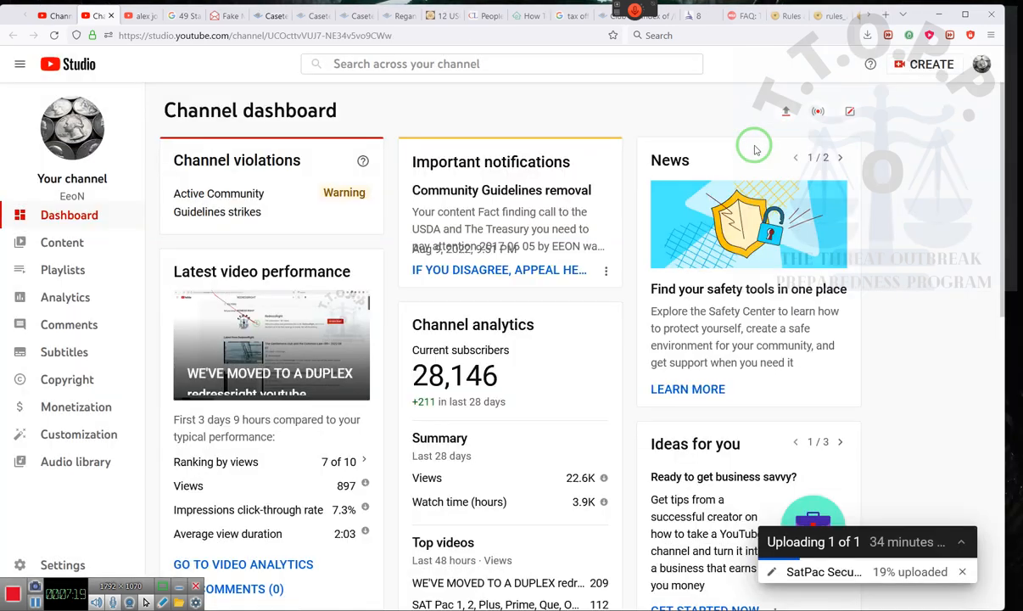
{"action": "mouse_move", "coordinate": [525, 456]}
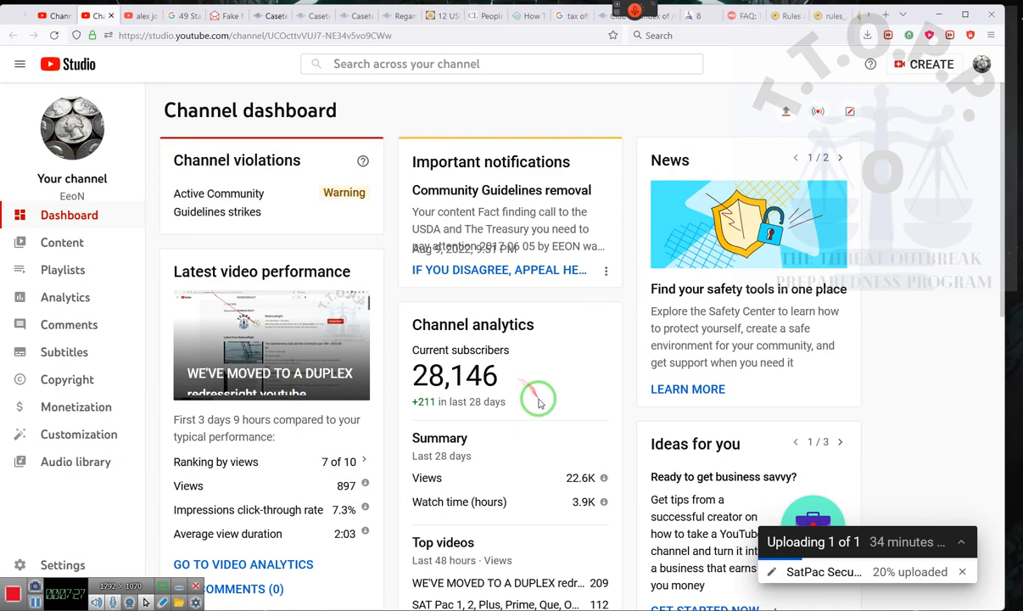
{"action": "scroll", "scroll_direction": "down", "scroll_amount": 3}
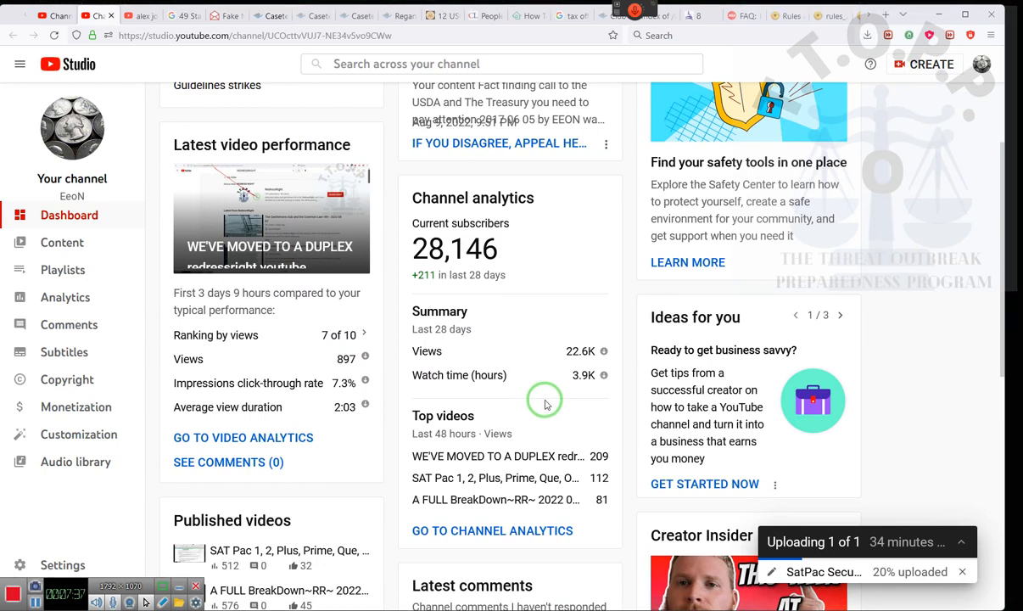
{"action": "mouse_move", "coordinate": [558, 416]}
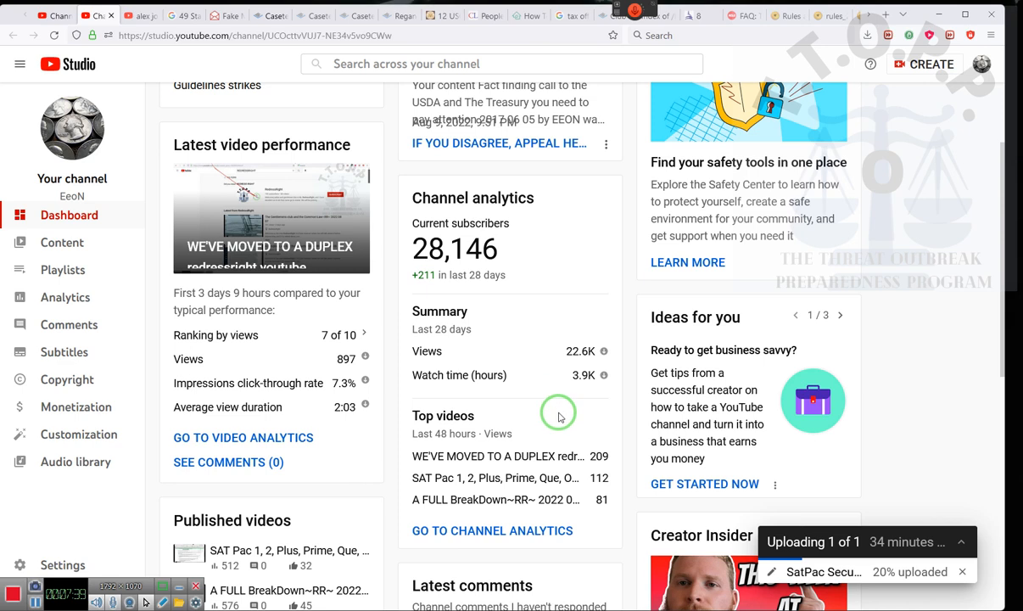
{"action": "scroll", "scroll_direction": "down", "scroll_amount": 3}
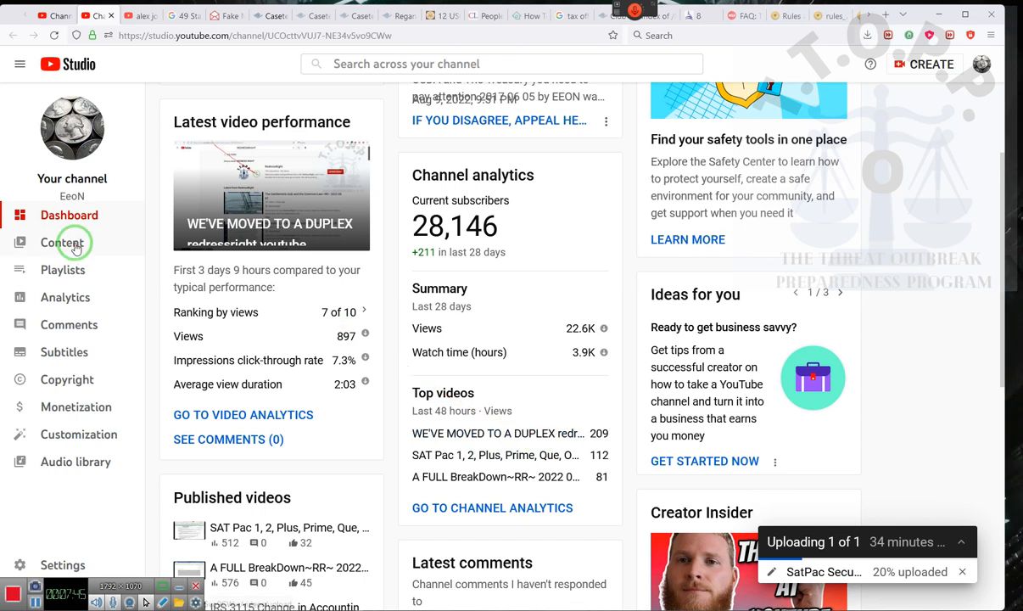
{"action": "left_click", "coordinate": [66, 244]}
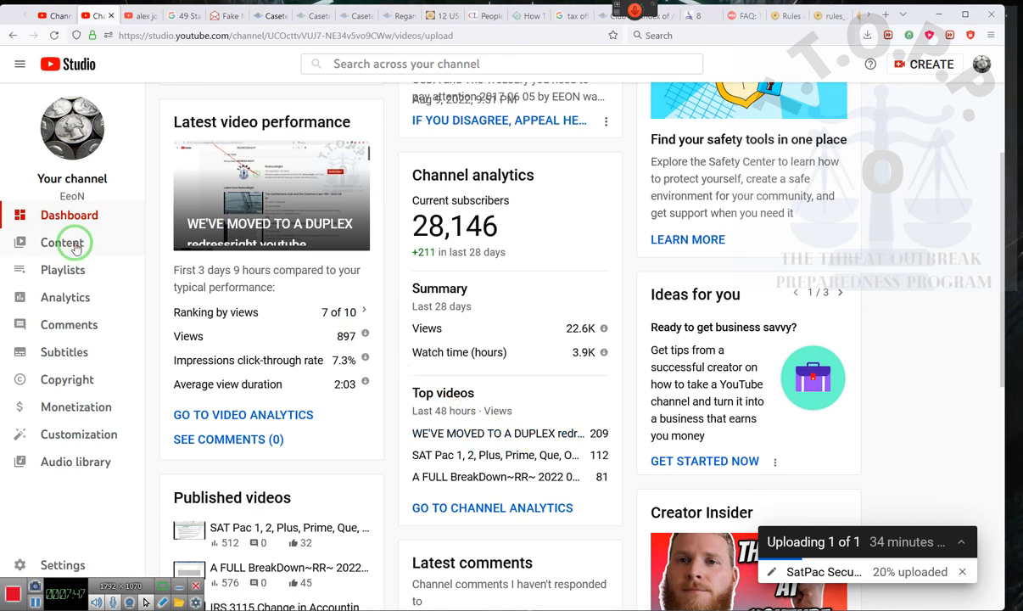
Open the Content section to list the channel's videos.
{"action": "left_click", "coordinate": [61, 243]}
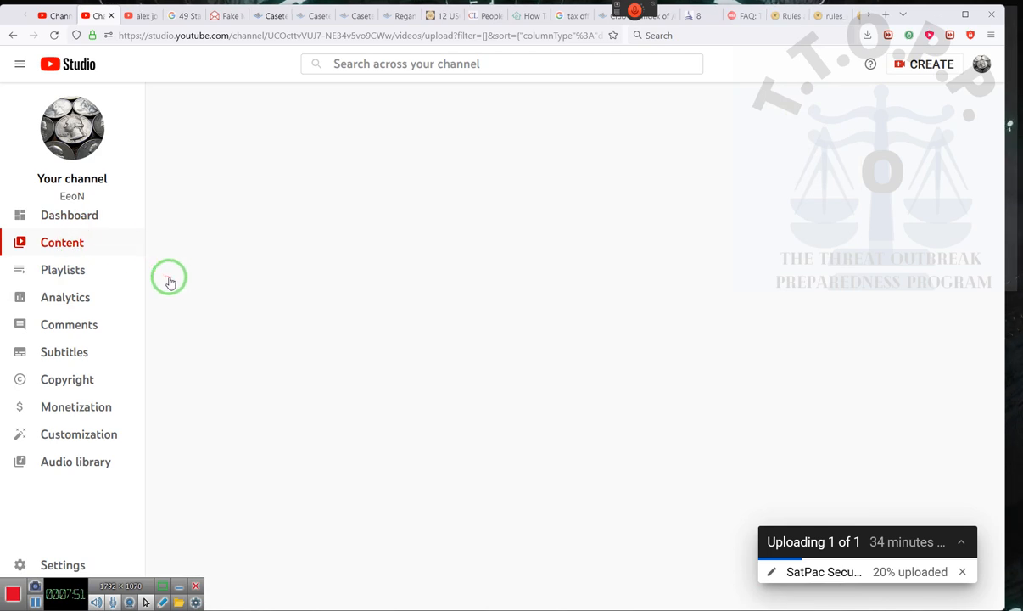
{"action": "mouse_move", "coordinate": [393, 331]}
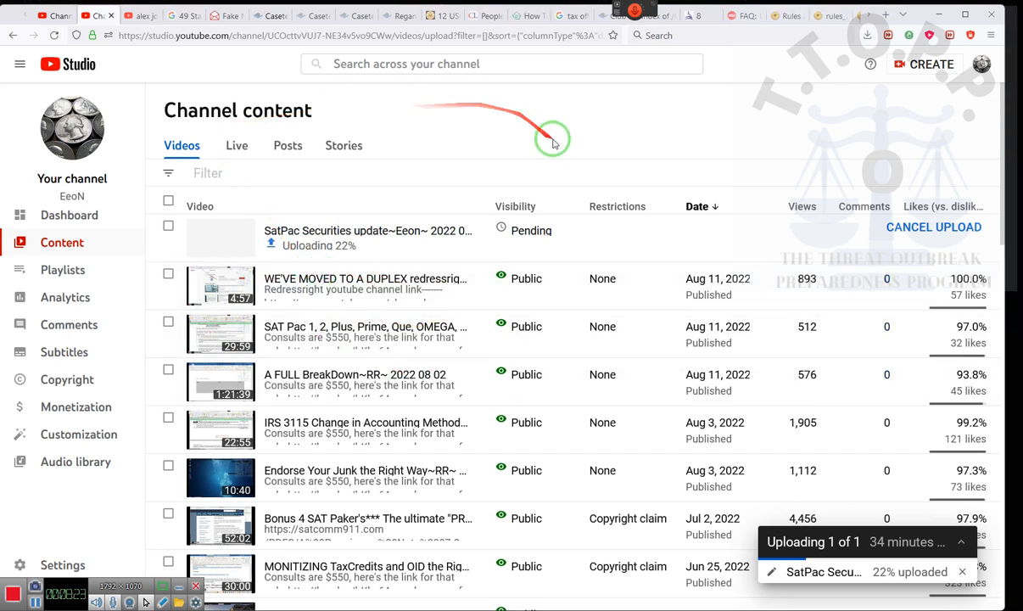
{"action": "mouse_move", "coordinate": [145, 362]}
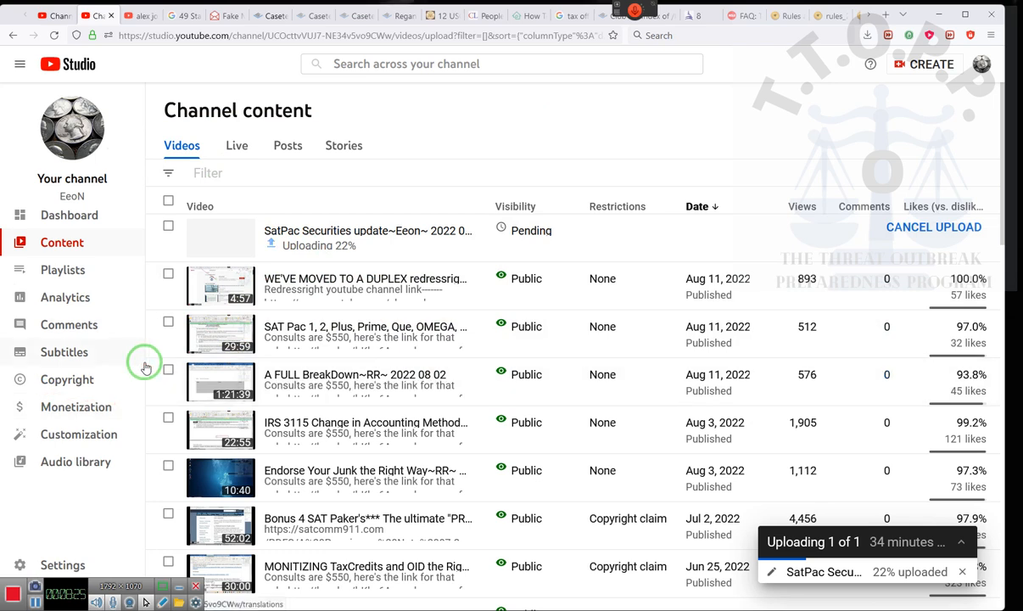
{"action": "mouse_move", "coordinate": [466, 140]}
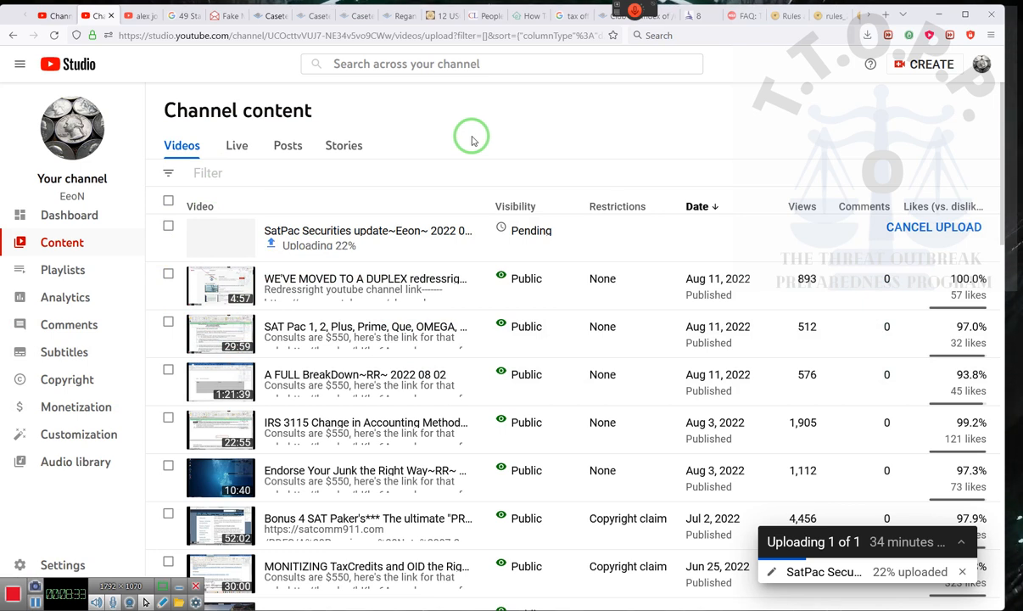
{"action": "mouse_move", "coordinate": [478, 278]}
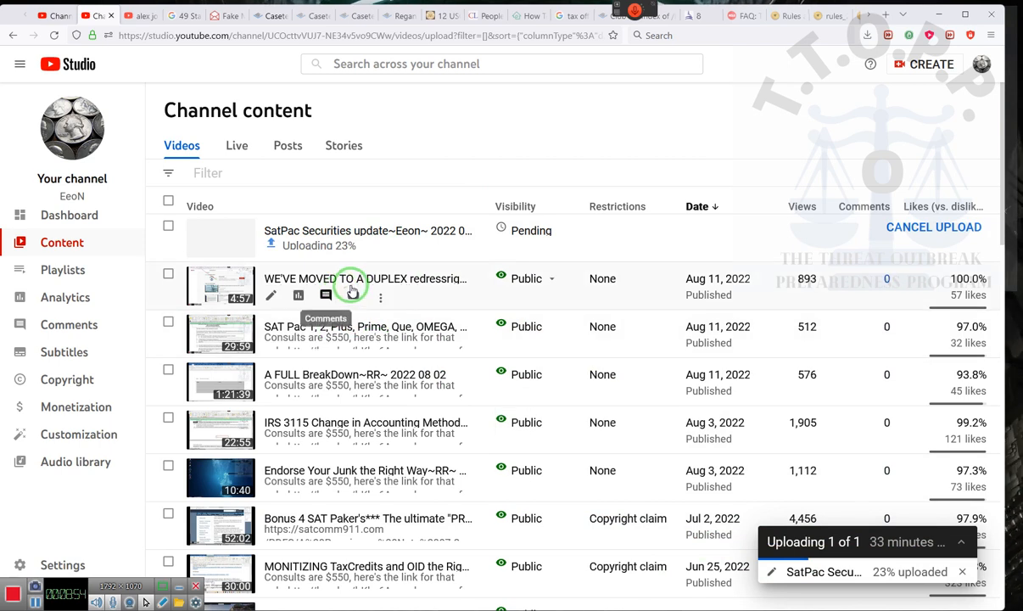
{"action": "mouse_move", "coordinate": [353, 295]}
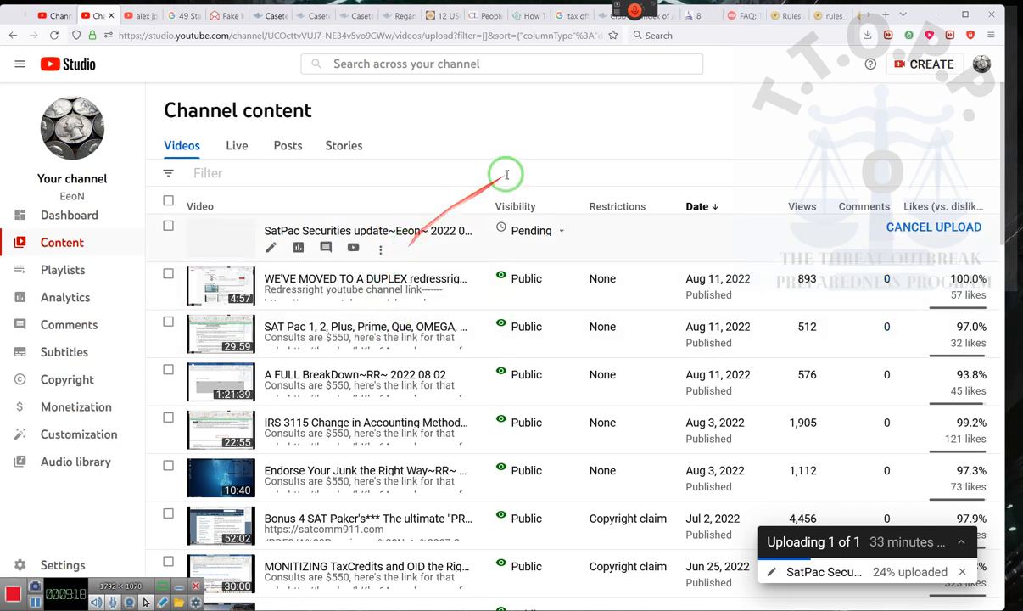
{"action": "mouse_move", "coordinate": [609, 141]}
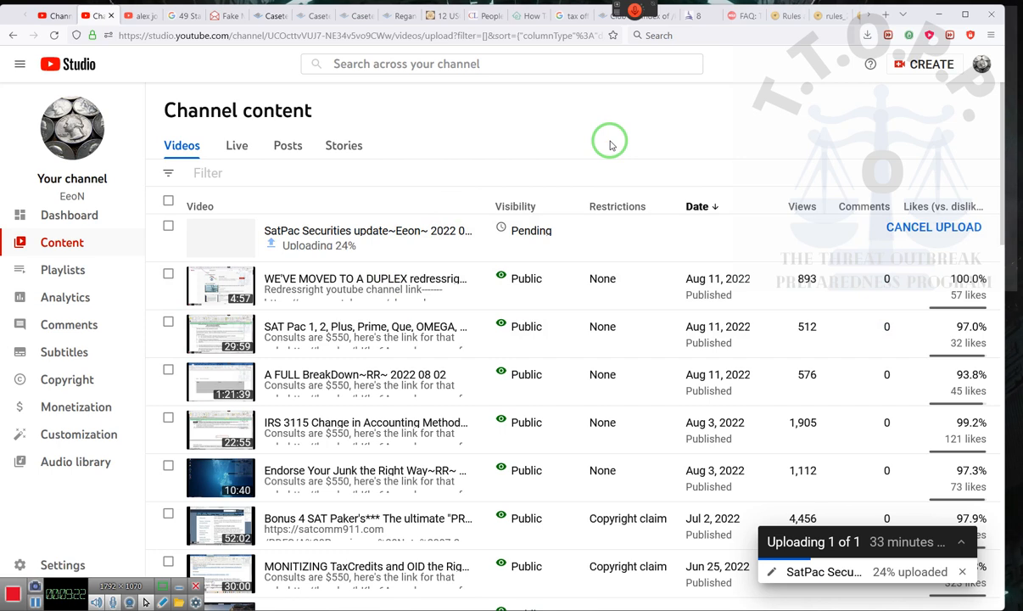
{"action": "mouse_move", "coordinate": [400, 302]}
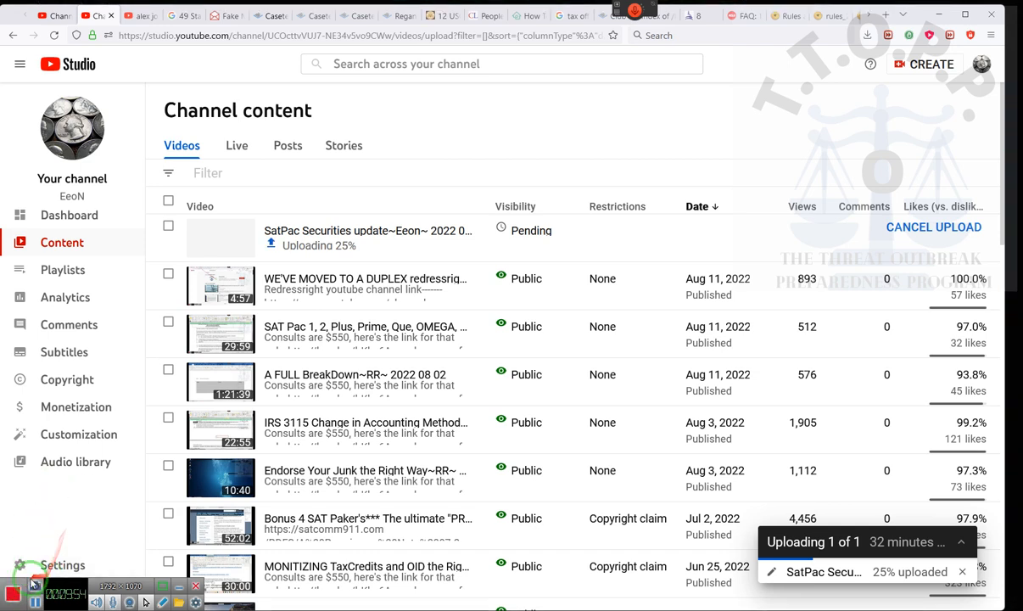
{"action": "mouse_move", "coordinate": [14, 592]}
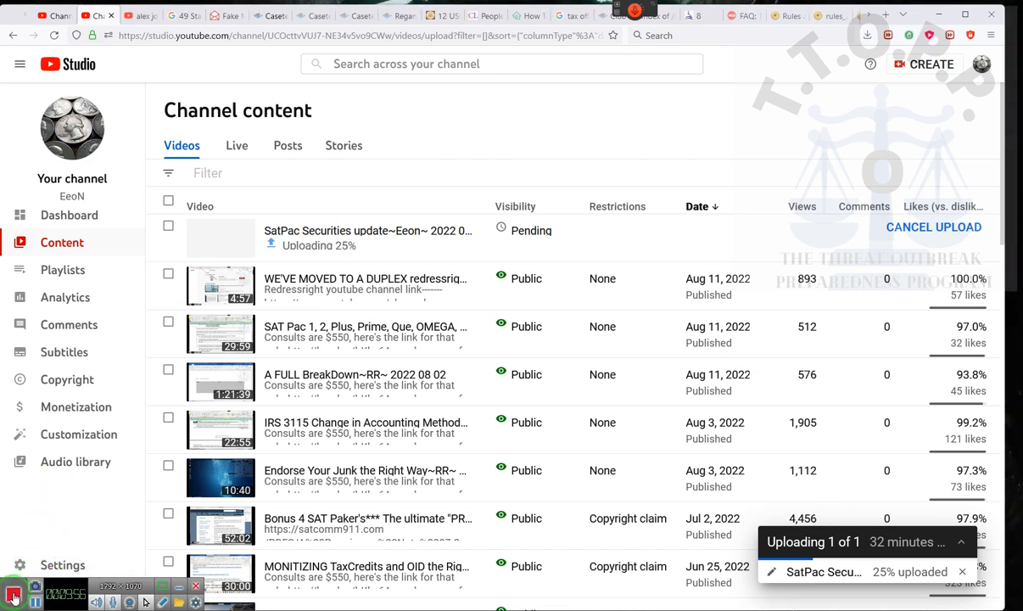